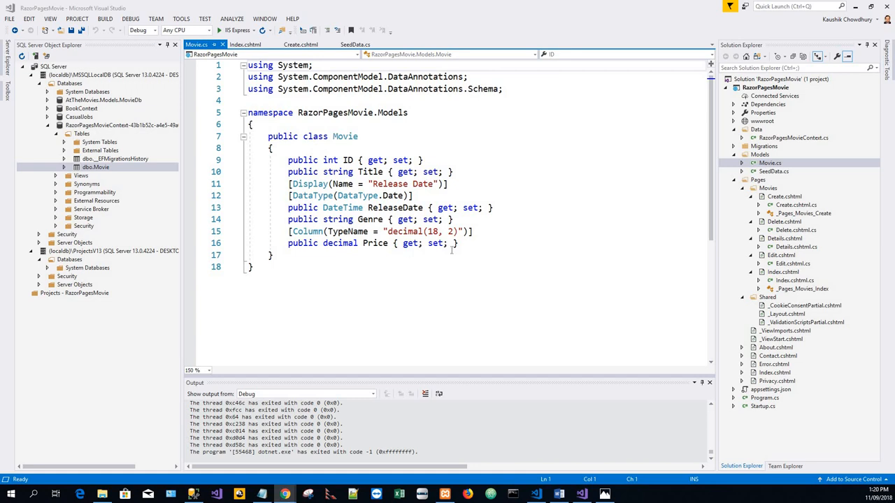
Step: Add public string Rating { get; set; } to the Movie class below the Price property
{"action": "left_click", "coordinate": [459, 243]}
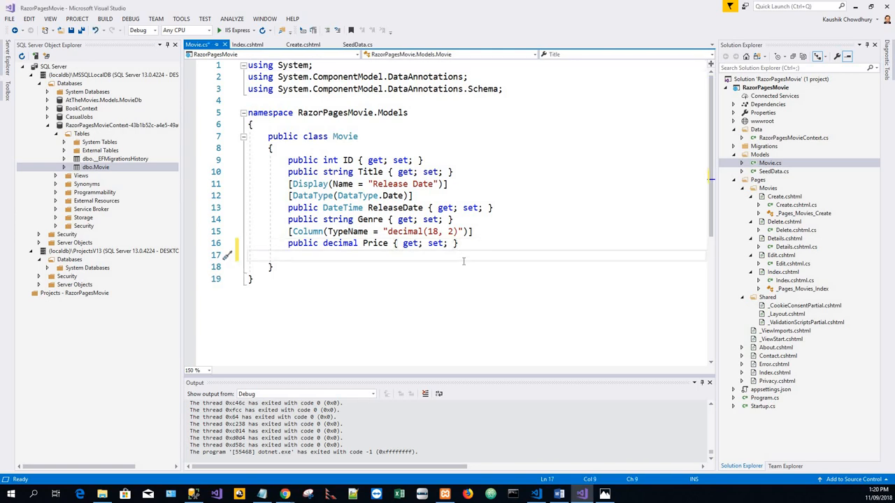
{"action": "type", "text": "public string Rating { get; set; }"}
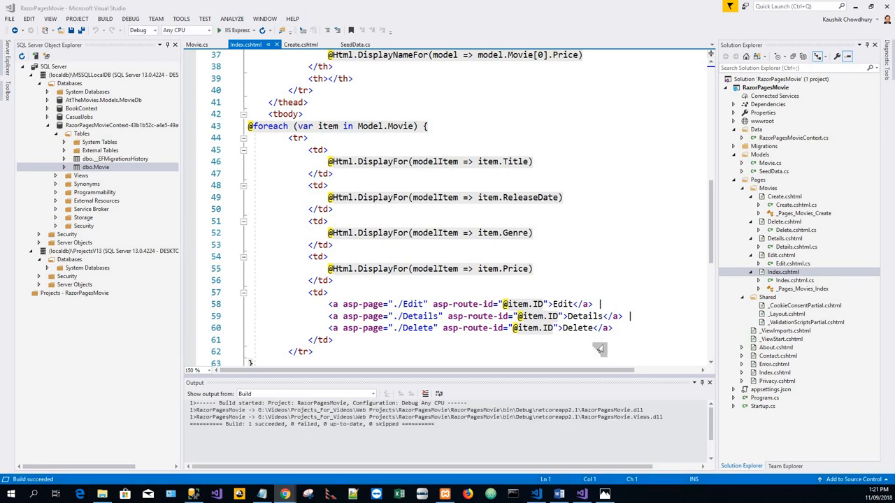
Step: Add a Rating table header using DisplayNameFor Movie[0].Rating below the Price header
{"action": "scroll", "scroll_direction": "down", "scroll_amount": 3}
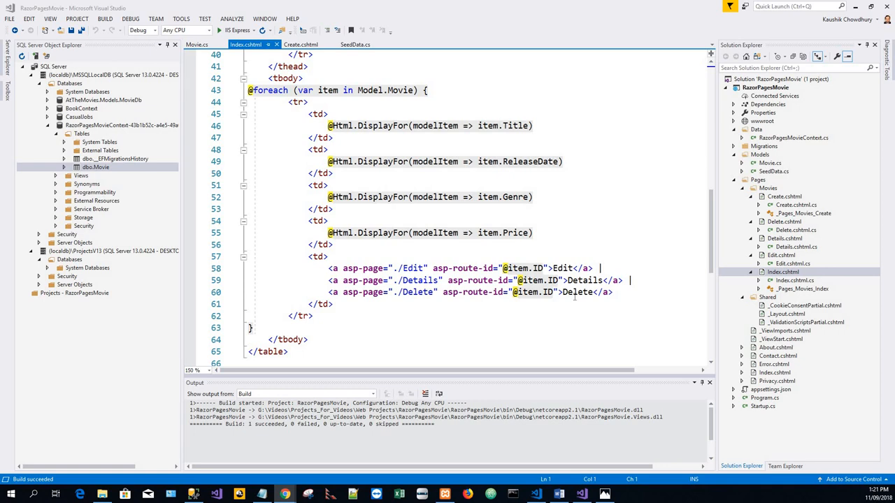
{"action": "scroll", "scroll_direction": "up", "scroll_amount": 3}
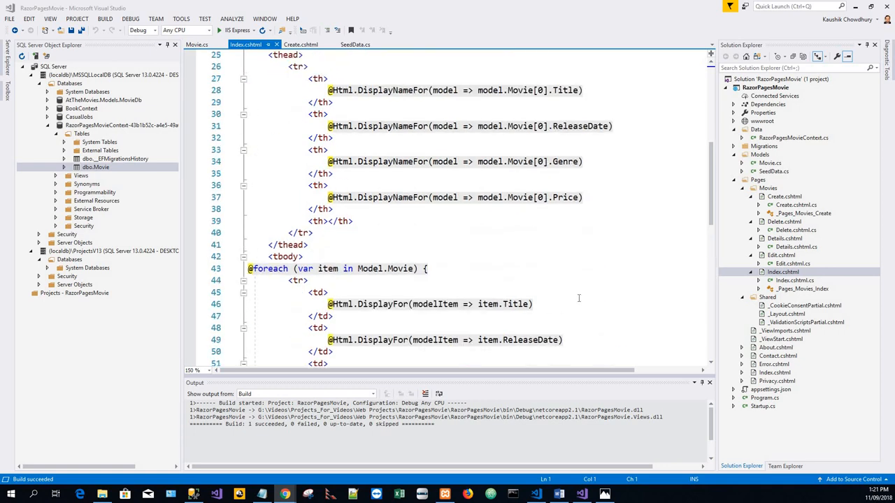
{"action": "scroll", "scroll_direction": "up", "scroll_amount": 3}
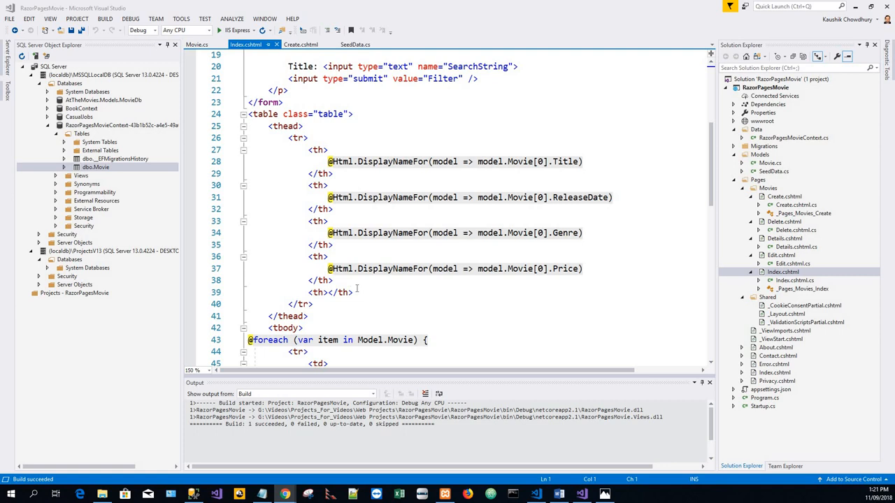
{"action": "key", "text": "enter"}
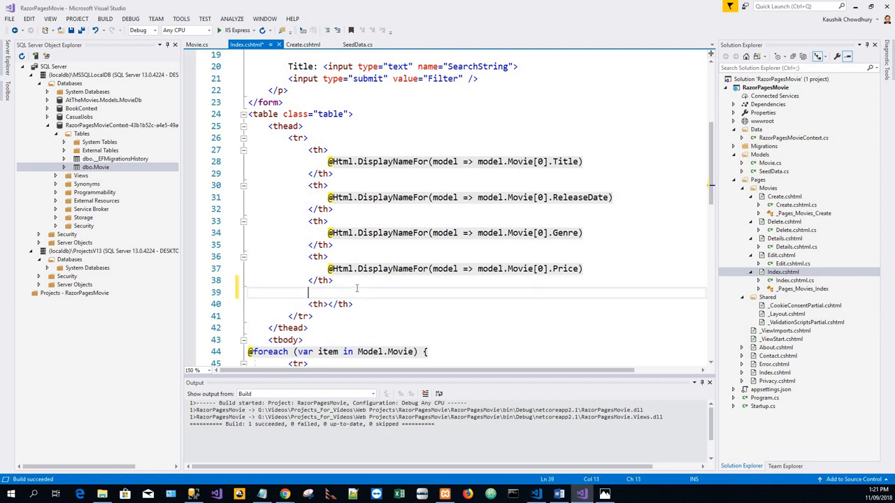
{"action": "type", "text": "@Html.DisplayNameFor(model => model.Movie[0].Rating)"}
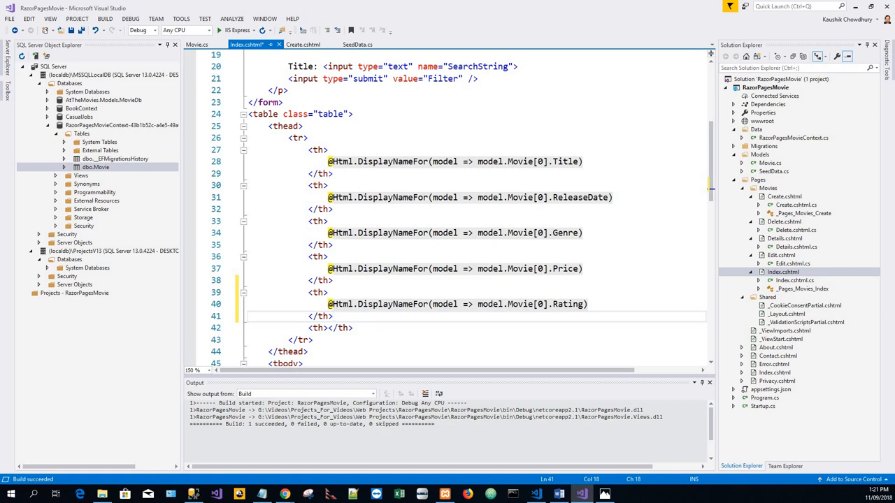
Step: Add the per-row Rating cell with DisplayFor item.Rating and save Index.cshtml
{"action": "left_click", "coordinate": [334, 316]}
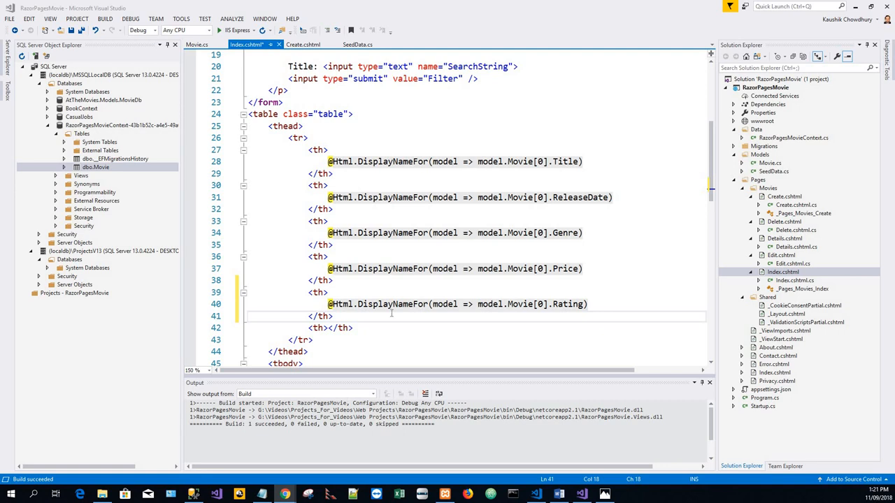
{"action": "scroll", "scroll_direction": "down", "scroll_amount": 3}
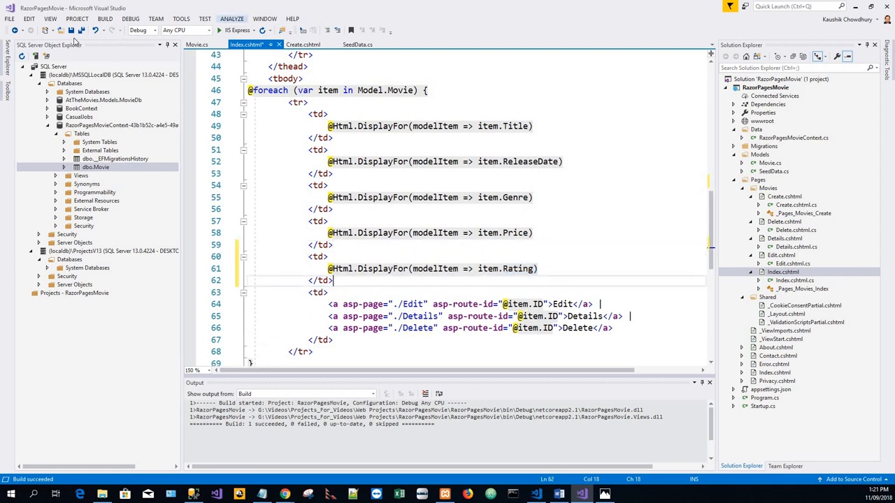
{"action": "key", "text": "ctrl+s"}
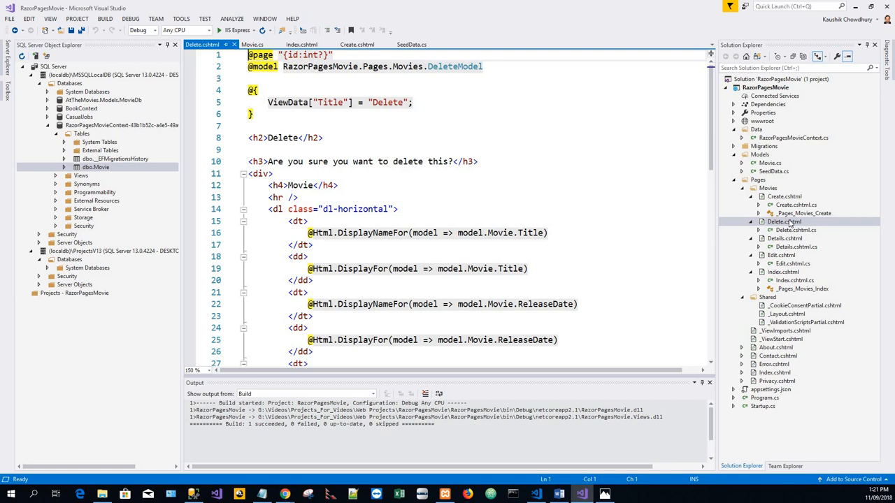
Step: Open Delete.cshtml and position after the Price entry in the movie details list
{"action": "scroll", "scroll_direction": "down", "scroll_amount": 3}
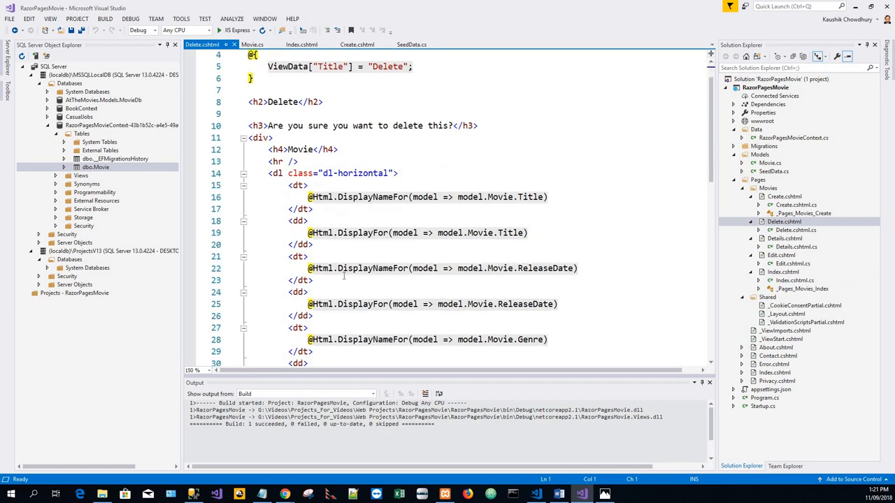
{"action": "left_click", "coordinate": [751, 229]}
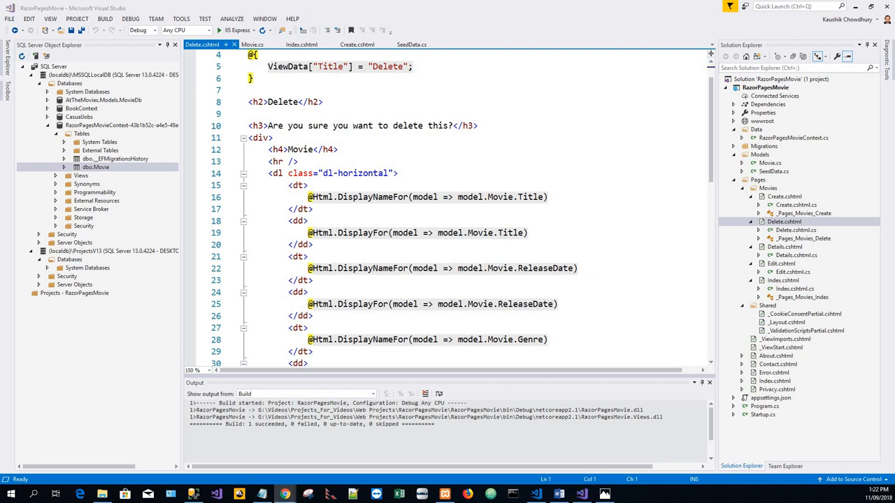
{"action": "mouse_move", "coordinate": [286, 210]}
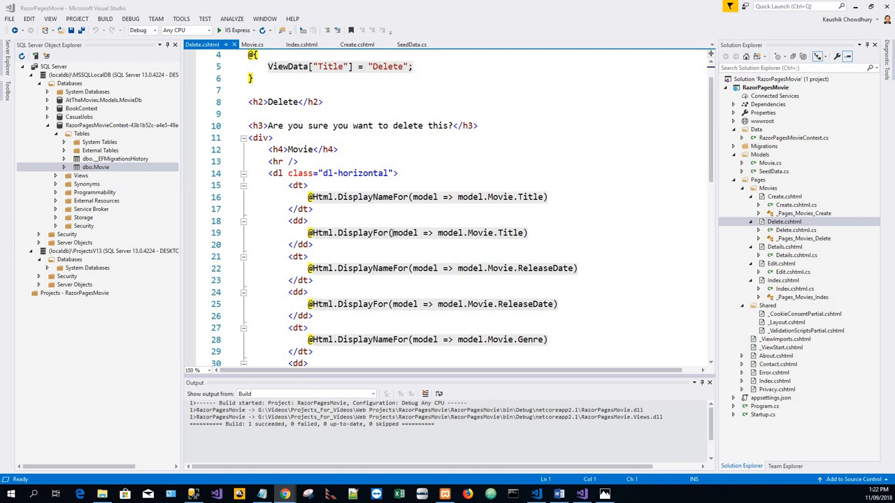
{"action": "scroll", "scroll_direction": "down", "scroll_amount": 3}
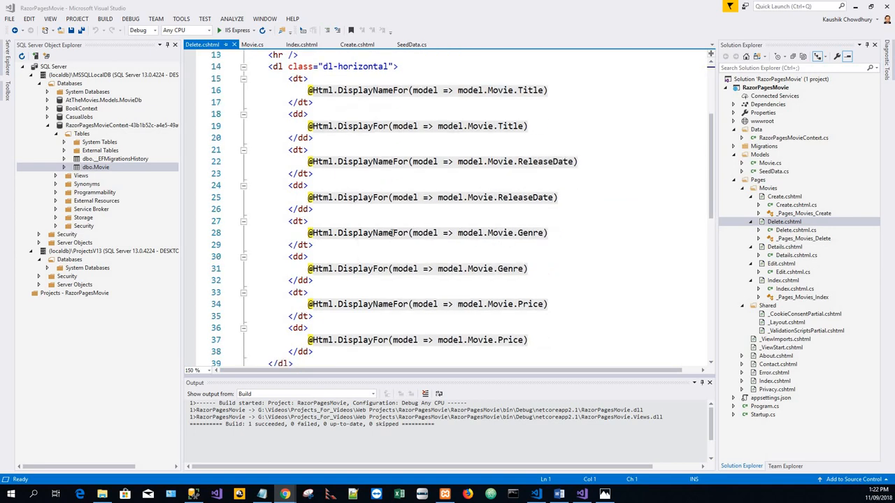
{"action": "scroll", "scroll_direction": "down", "scroll_amount": 3}
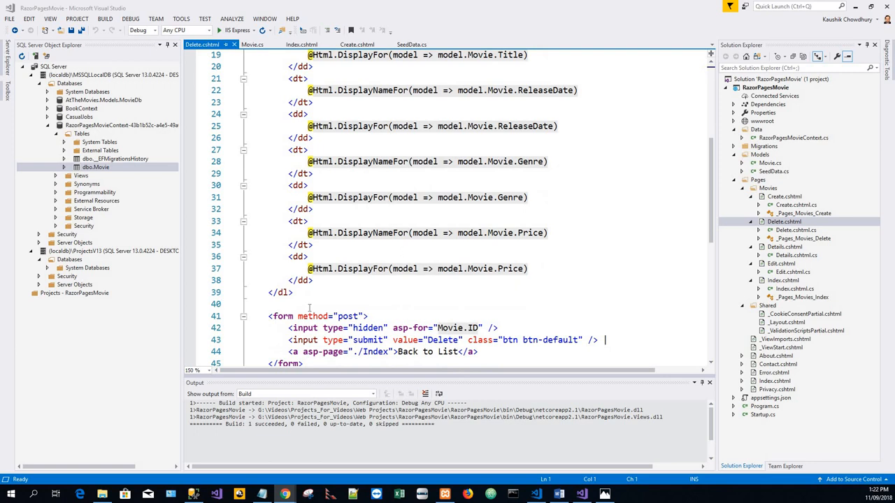
{"action": "left_click", "coordinate": [313, 279]}
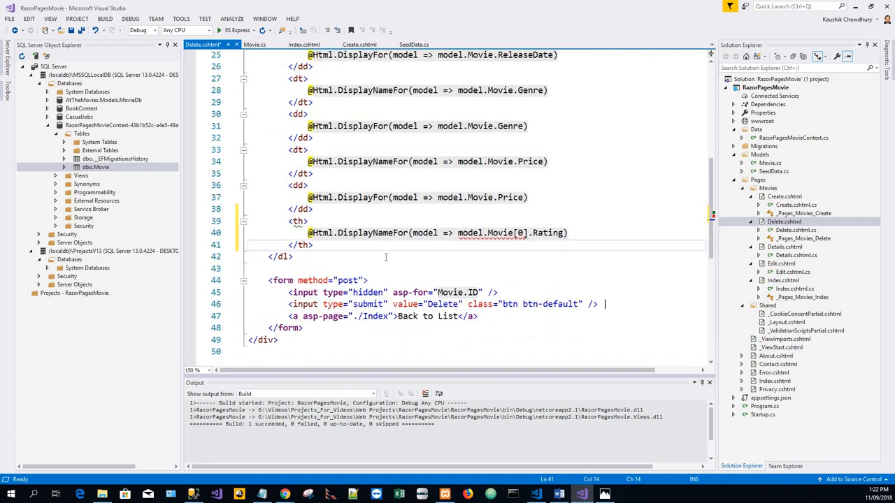
Step: Paste the Rating DisplayNameFor label entry after Price and adjust its dd/dt tags
{"action": "scroll", "scroll_direction": "up", "scroll_amount": 3}
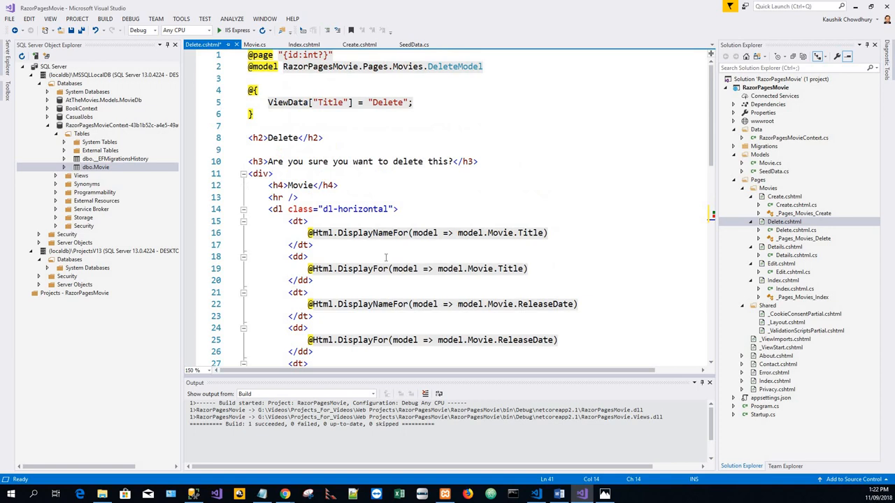
{"action": "scroll", "scroll_direction": "down", "scroll_amount": 3}
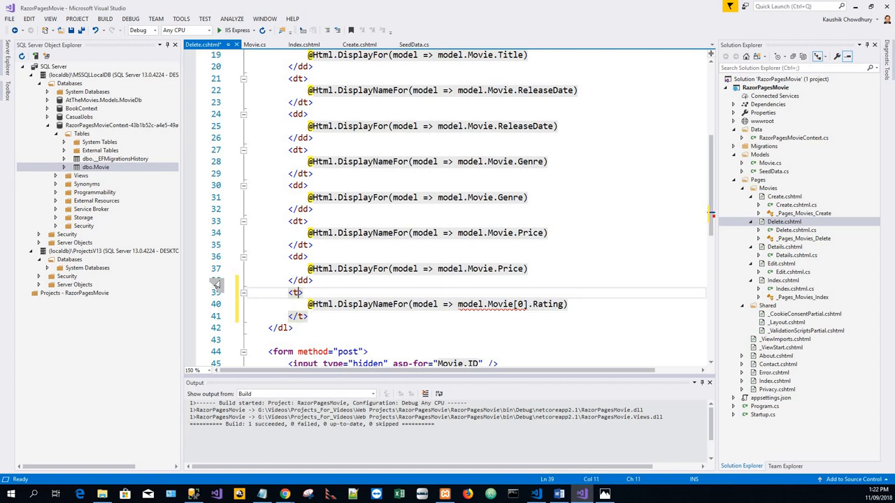
{"action": "type", "text": "dd"}
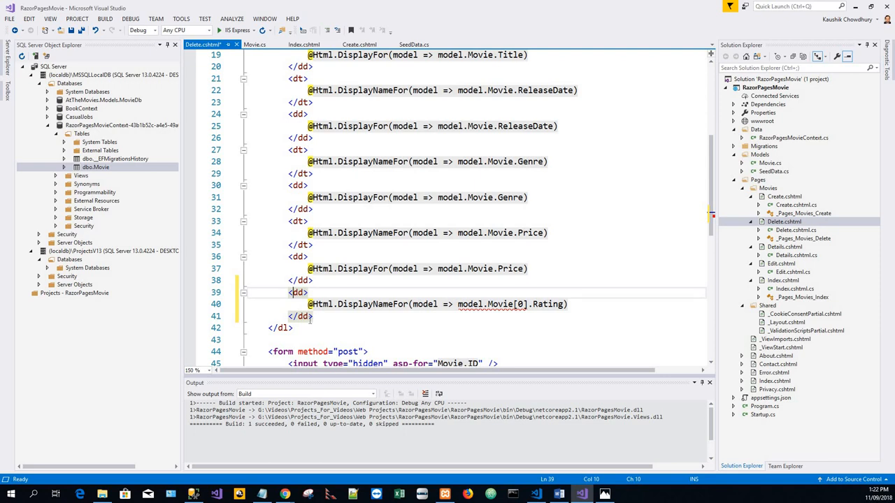
{"action": "left_click", "coordinate": [313, 316]}
{"action": "type", "text": "t"}
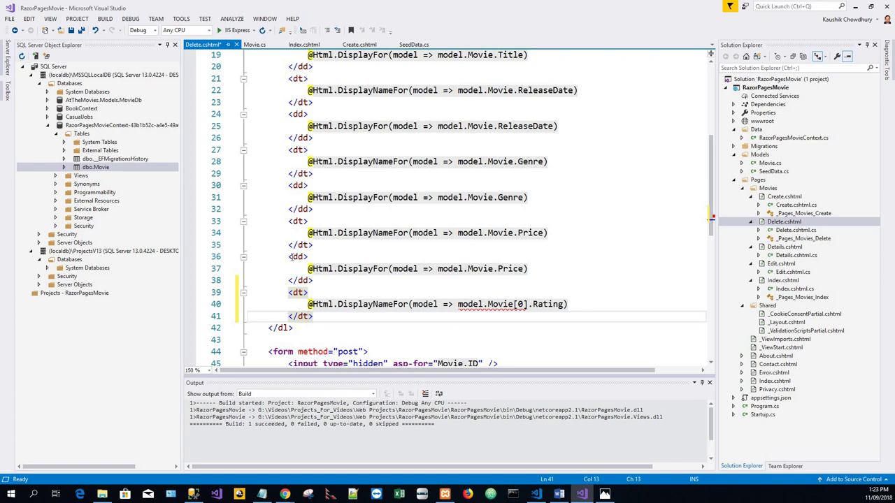
Step: Add a Rating value entry from the Price block, correct the label to Movie.Rating, and save Delete.cshtml
{"action": "left_click", "coordinate": [286, 257]}
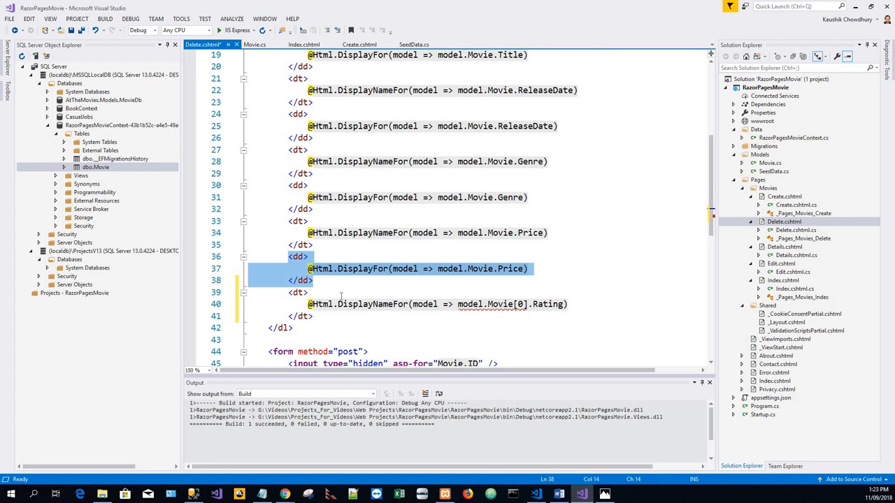
{"action": "left_click", "coordinate": [307, 293]}
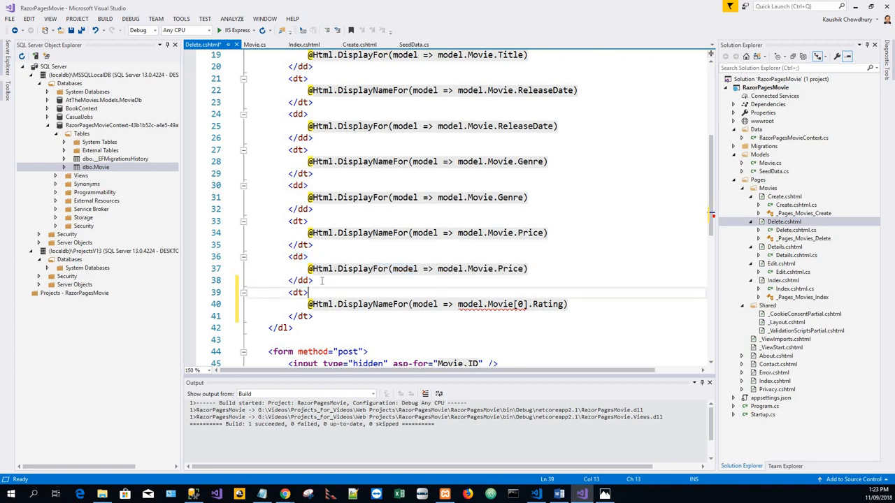
{"action": "left_click", "coordinate": [314, 280]}
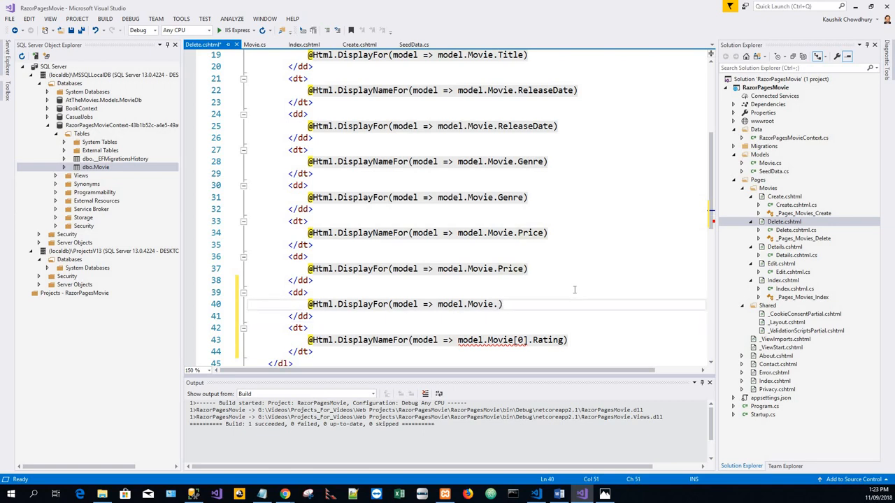
{"action": "type", "text": "Rating"}
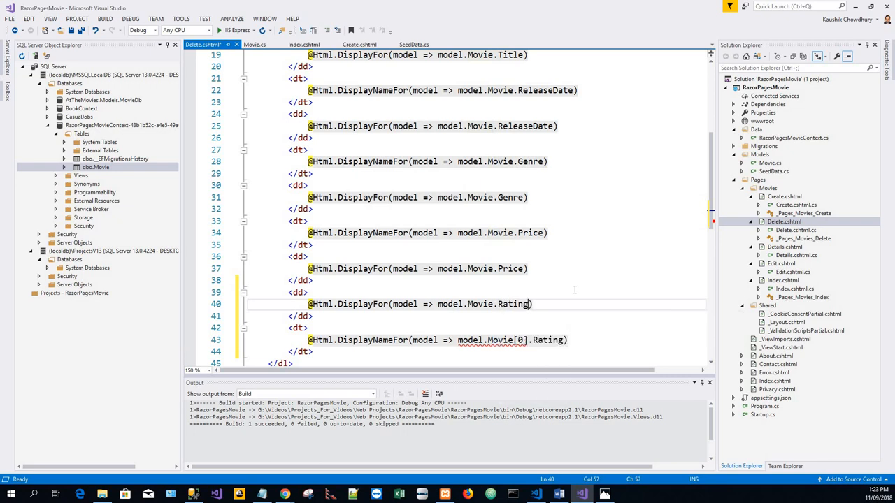
{"action": "mouse_move", "coordinate": [520, 340]}
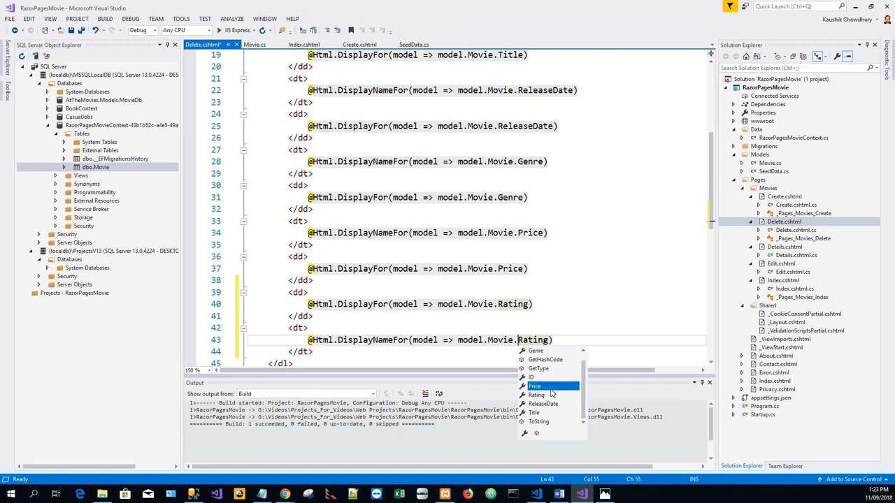
{"action": "mouse_move", "coordinate": [537, 394]}
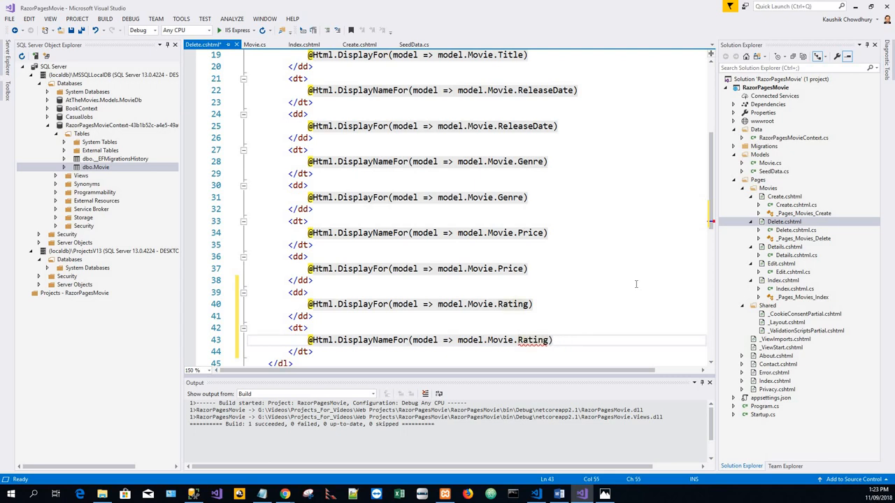
{"action": "key", "text": "ctrl+s"}
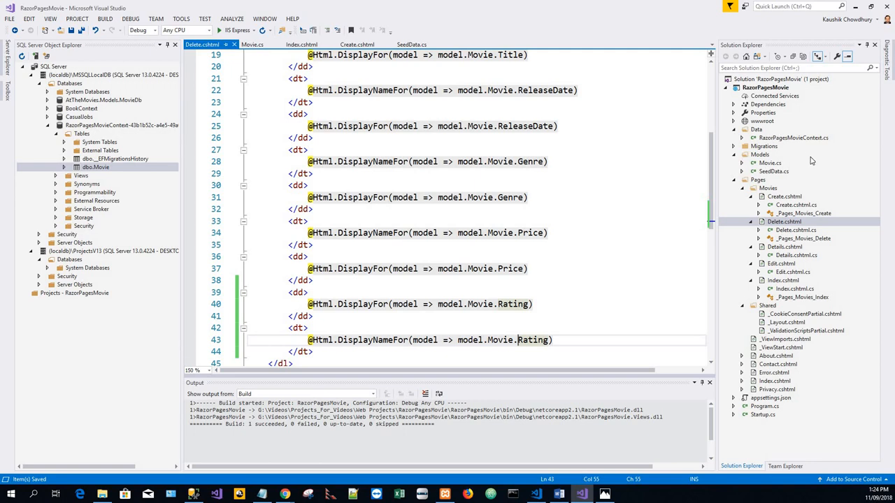
{"action": "mouse_move", "coordinate": [789, 250]}
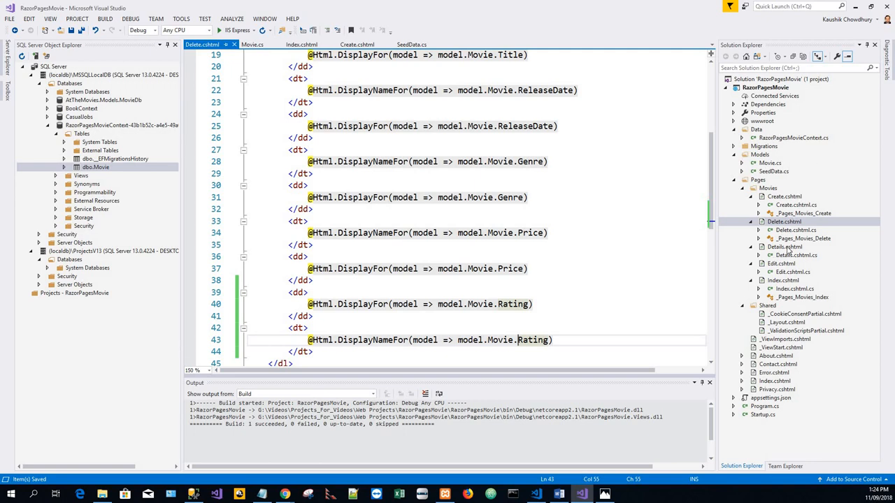
{"action": "left_click", "coordinate": [785, 246]}
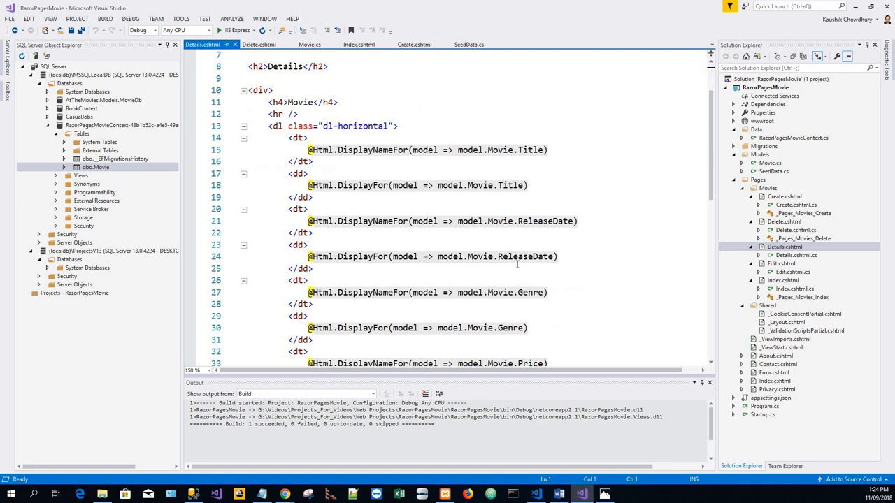
Step: Show Delete.cshtml in a new vertical tab group beside Details.cshtml to compare the Rating entries
{"action": "scroll", "scroll_direction": "down", "scroll_amount": 3}
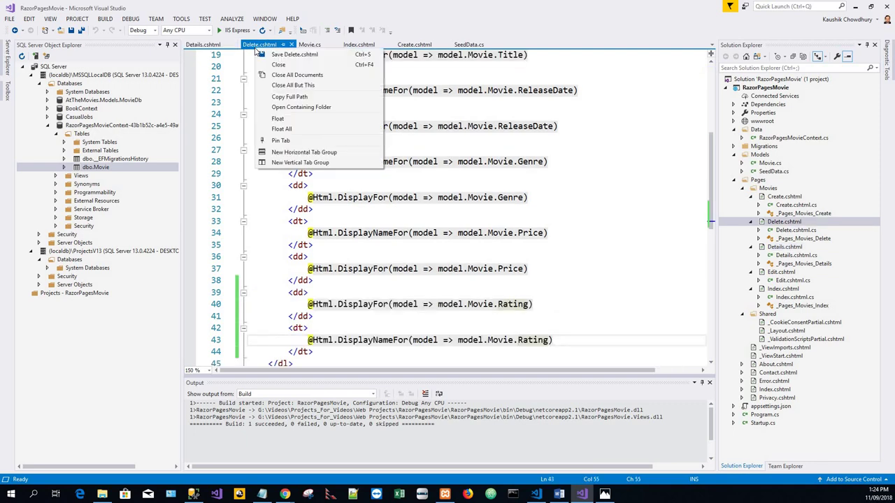
{"action": "mouse_move", "coordinate": [299, 162]}
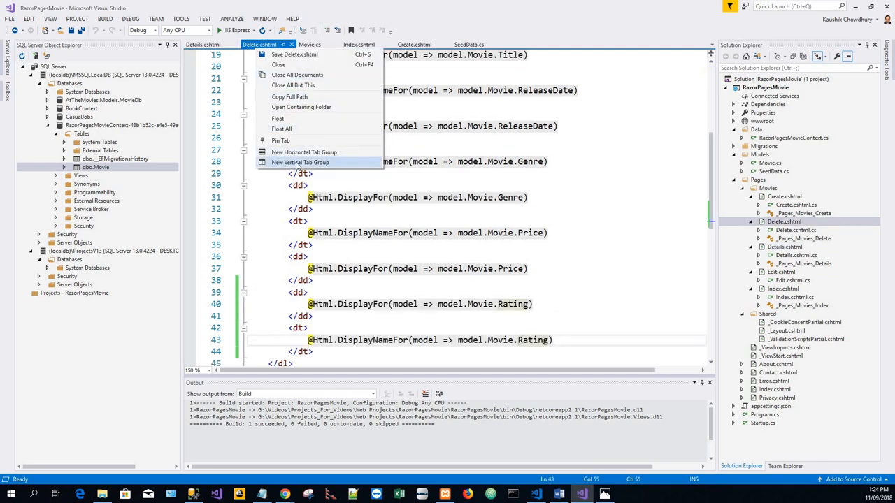
{"action": "left_click", "coordinate": [299, 163]}
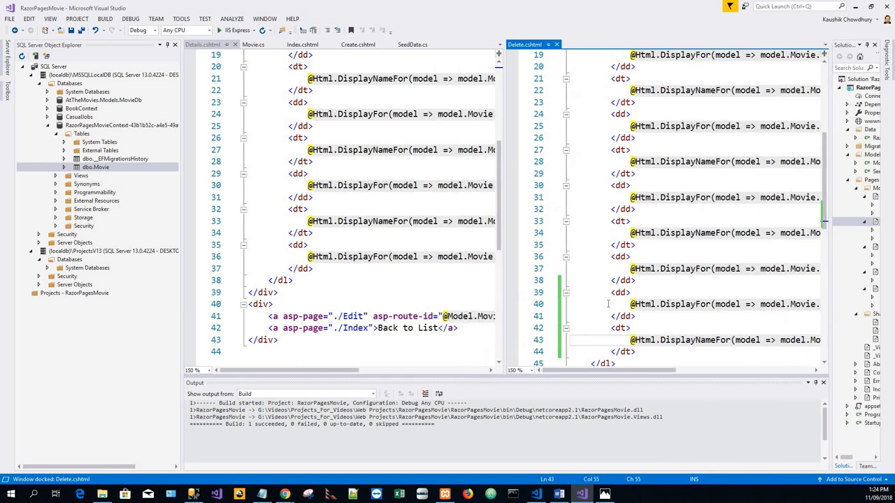
{"action": "scroll", "scroll_direction": "down", "scroll_amount": 3}
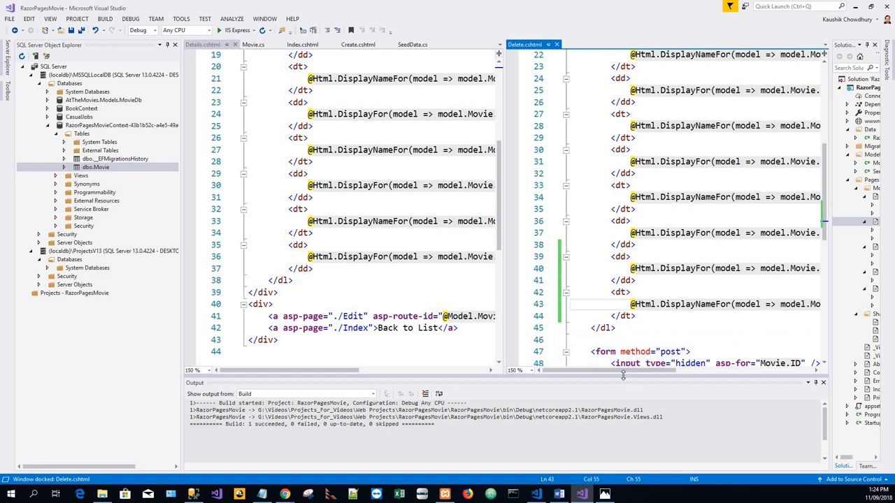
{"action": "scroll", "scroll_direction": "right", "scroll_amount": 3}
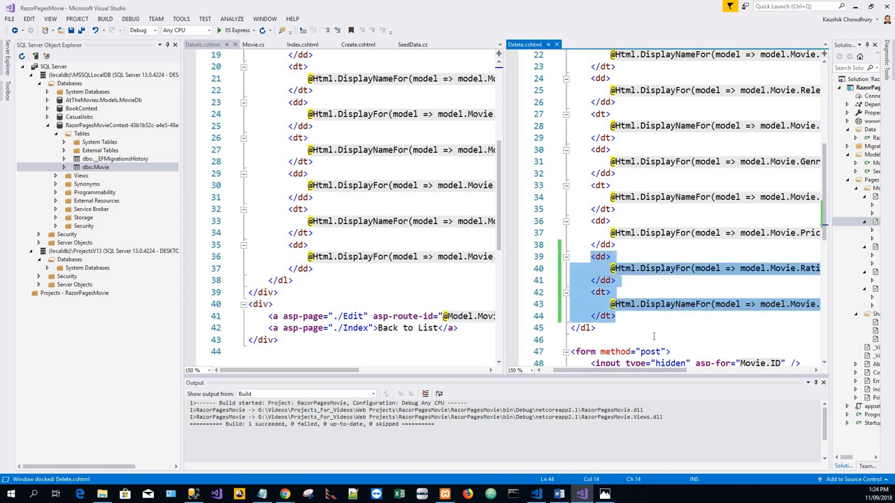
{"action": "mouse_move", "coordinate": [663, 337]}
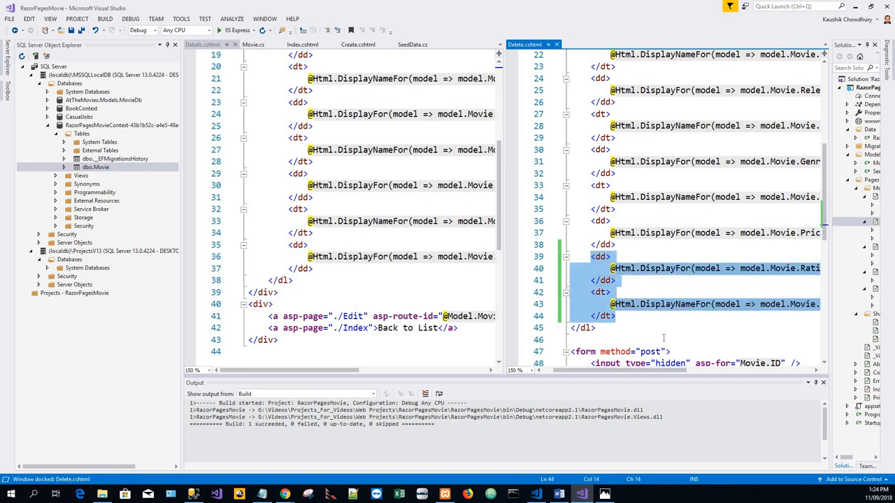
{"action": "mouse_move", "coordinate": [331, 277]}
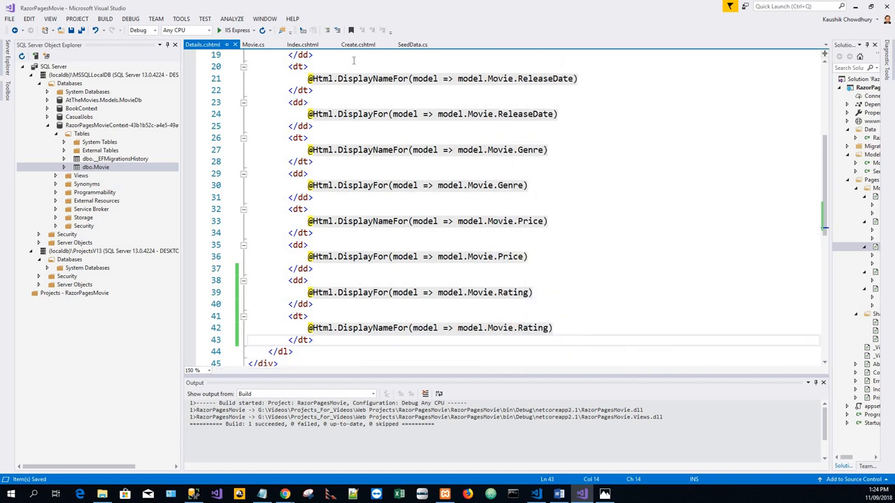
Step: Add a Movie.Rating form group with label, input and validation after Price in Create.cshtml and save
{"action": "left_click", "coordinate": [358, 43]}
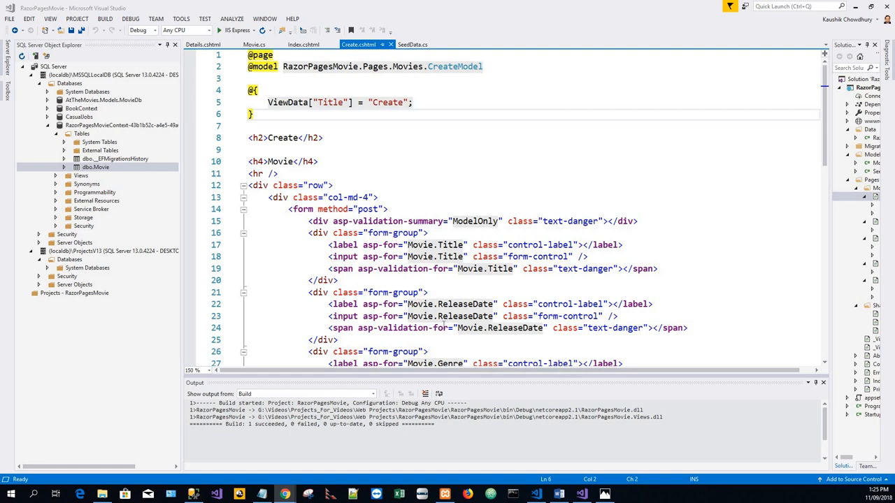
{"action": "scroll", "scroll_direction": "down", "scroll_amount": 3}
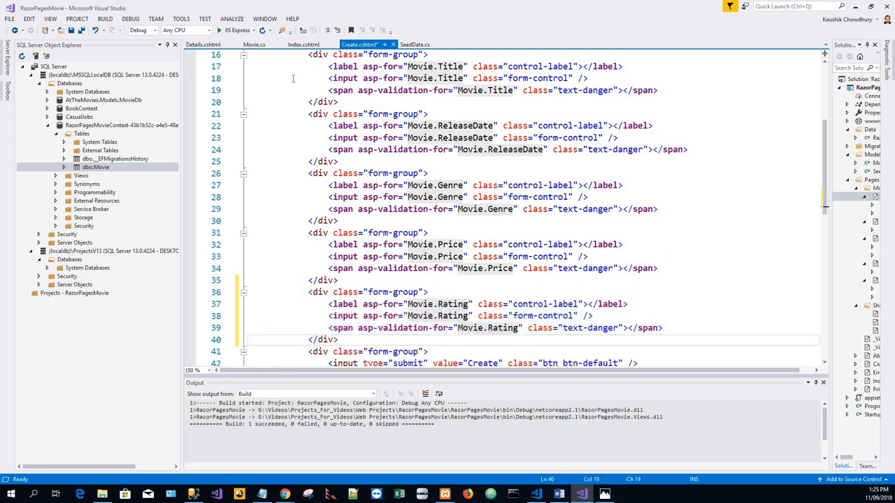
{"action": "key", "text": "ctrl+s"}
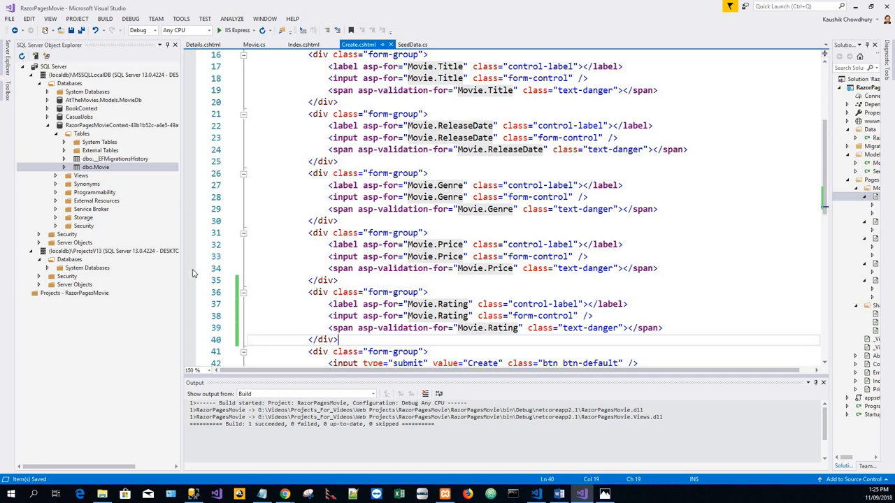
{"action": "scroll", "scroll_direction": "down", "scroll_amount": 3}
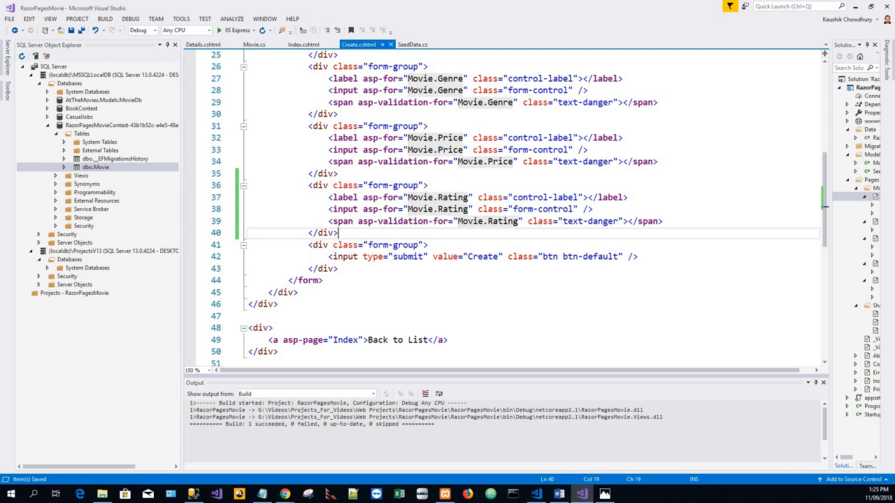
{"action": "mouse_move", "coordinate": [231, 231]}
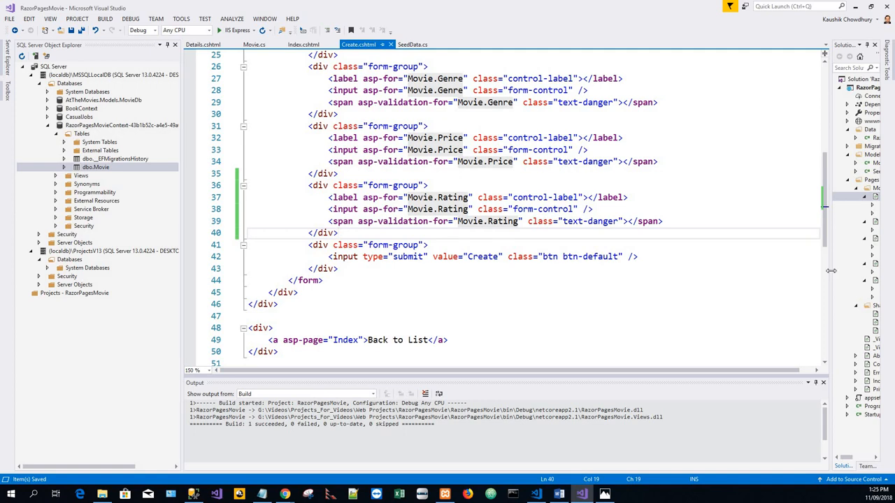
{"action": "mouse_move", "coordinate": [614, 294]}
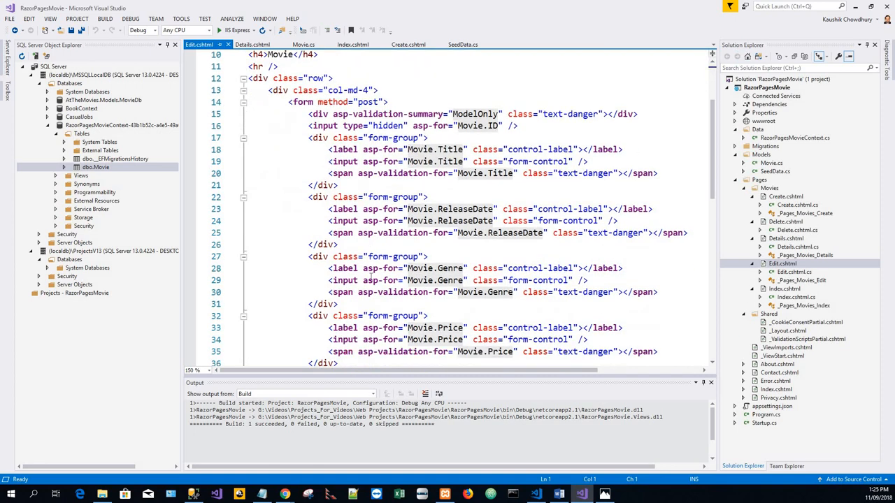
Step: Duplicate the Price form-group block below itself in Edit.cshtml
{"action": "scroll", "scroll_direction": "down", "scroll_amount": 3}
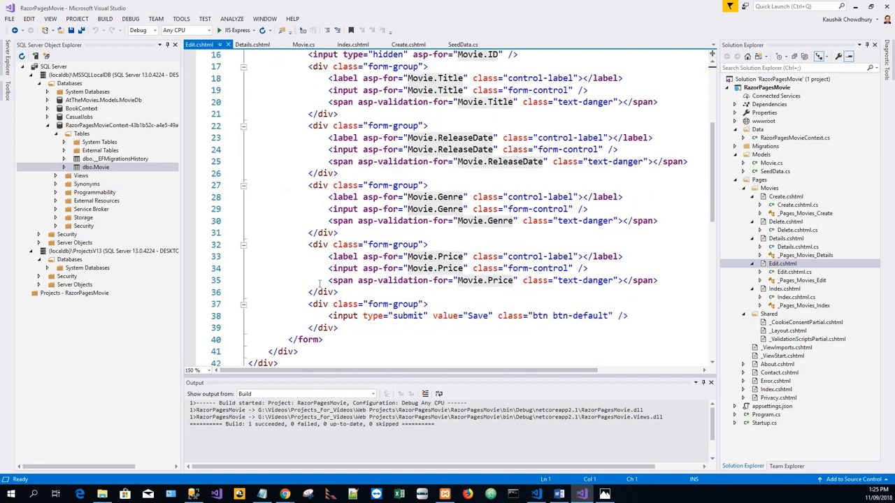
{"action": "scroll", "scroll_direction": "up", "scroll_amount": 3}
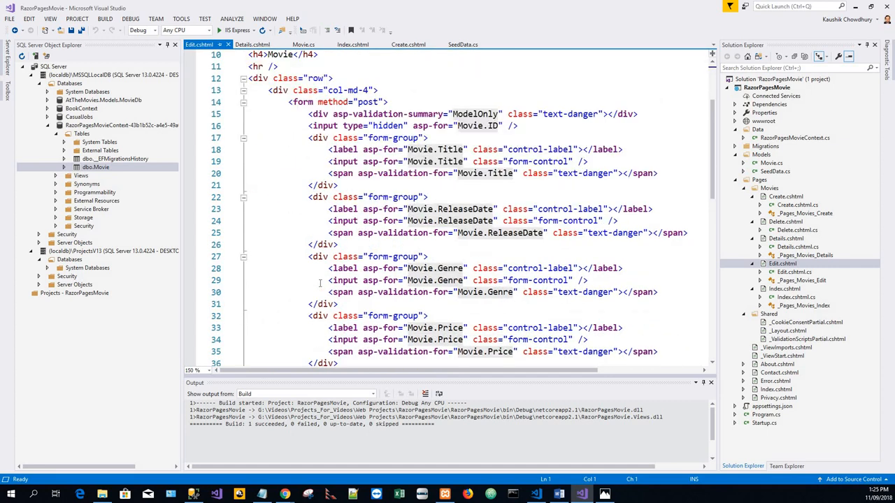
{"action": "scroll", "scroll_direction": "down", "scroll_amount": 3}
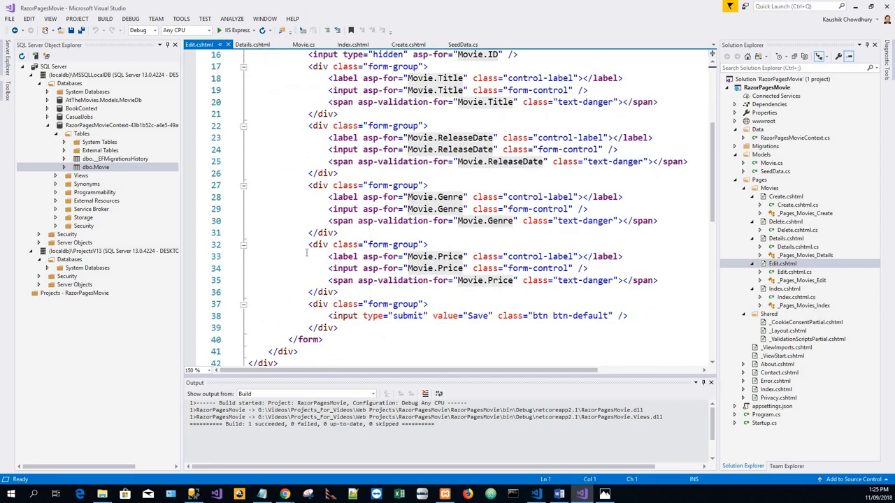
{"action": "left_click_drag", "start_coordinate": [307, 244], "coordinate": [336, 292]}
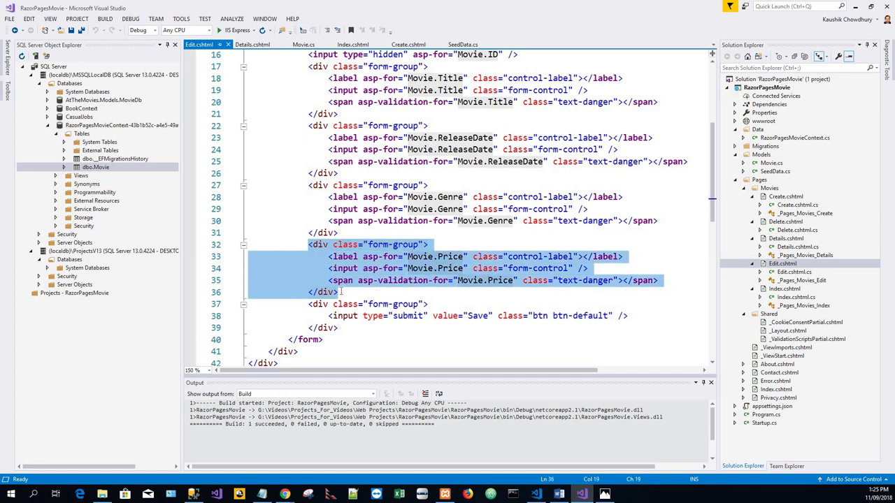
{"action": "key", "text": "enter"}
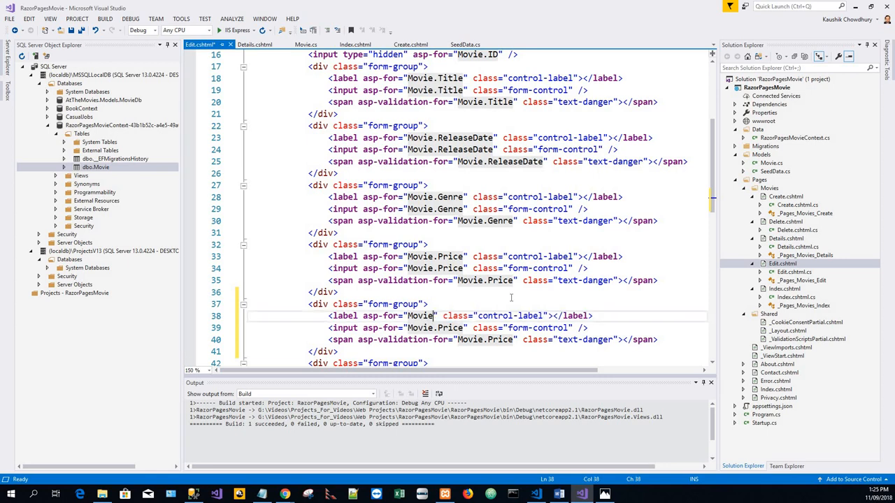
Step: Rename the copied block's label, input and validation fields to Rating and save Edit.cshtml
{"action": "type", "text": "Rating"}
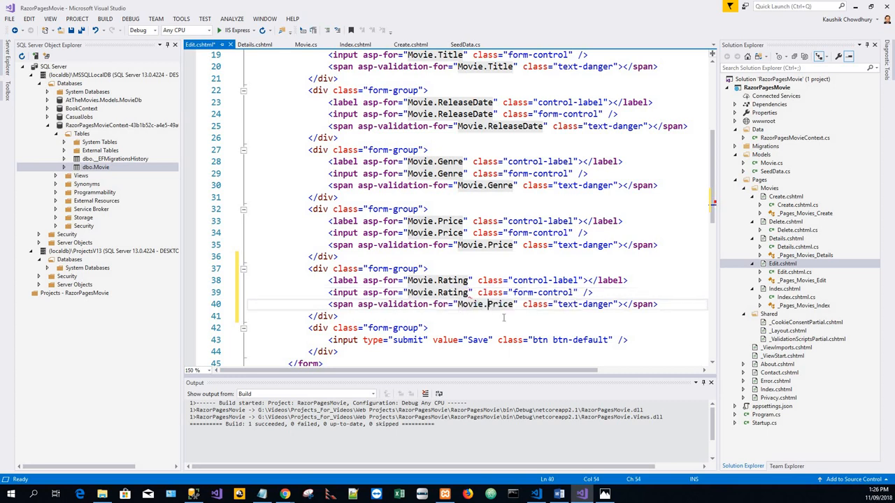
{"action": "key", "text": "Backspace"}
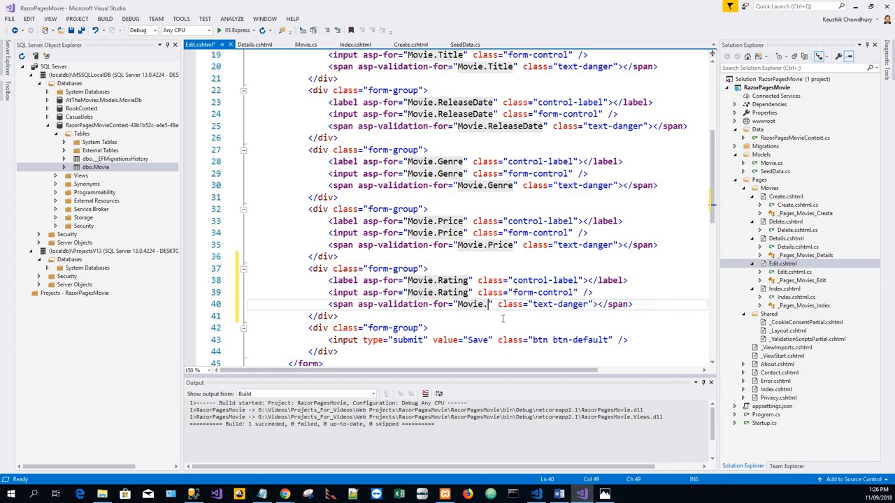
{"action": "type", "text": "Rating"}
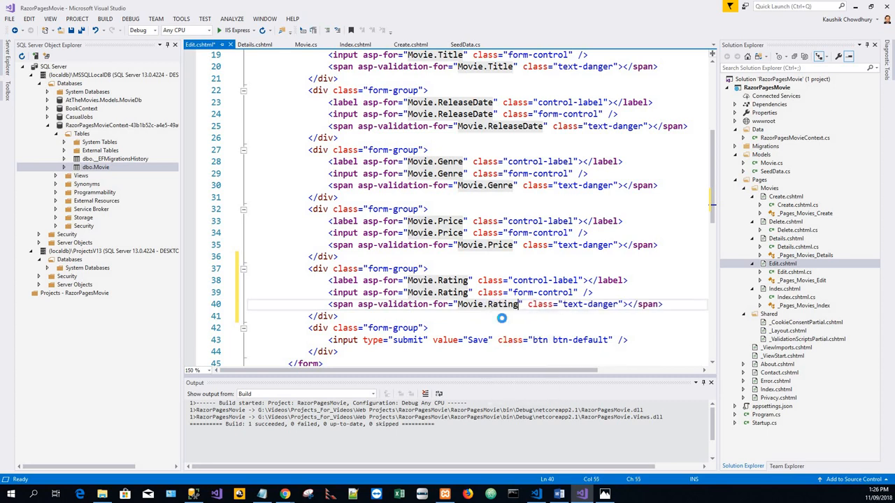
{"action": "key", "text": "ctrl+s"}
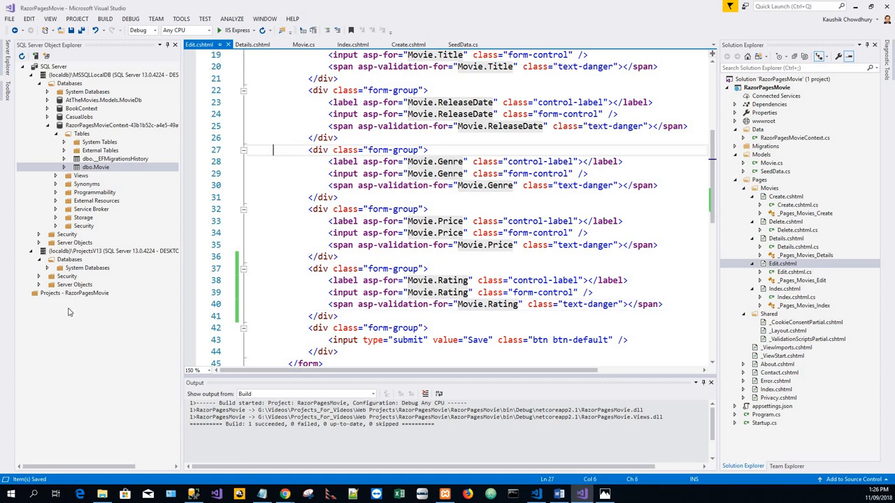
{"action": "mouse_move", "coordinate": [76, 361]}
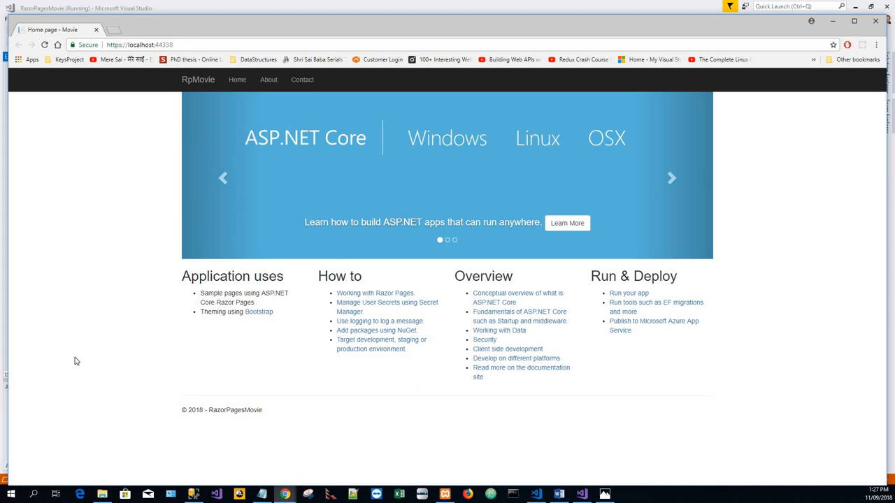
Step: Load the /Movies page in Chrome, see the Invalid column name 'Rating' error, and close the browser
{"action": "left_click", "coordinate": [198, 78]}
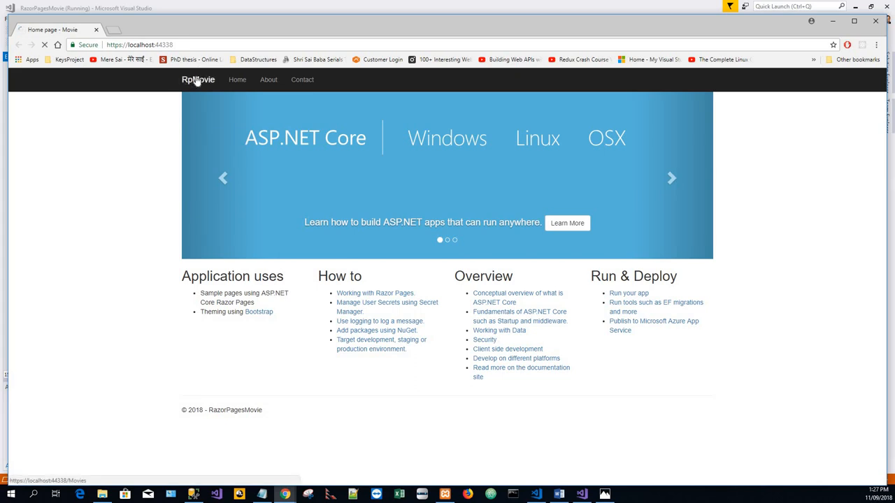
{"action": "left_click", "coordinate": [199, 78]}
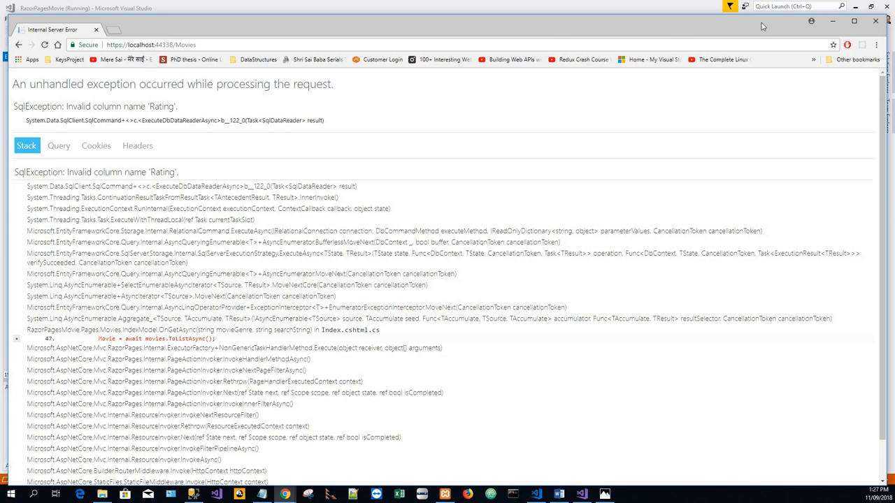
{"action": "mouse_move", "coordinate": [879, 22]}
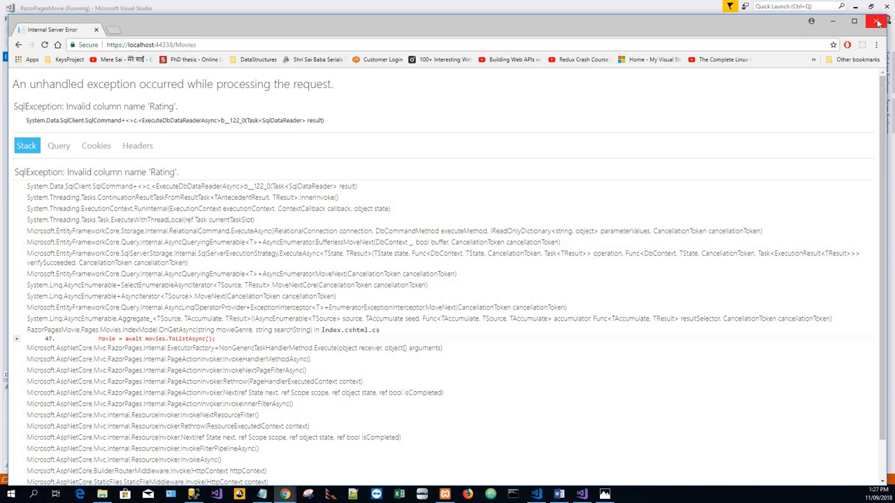
{"action": "left_click", "coordinate": [878, 22]}
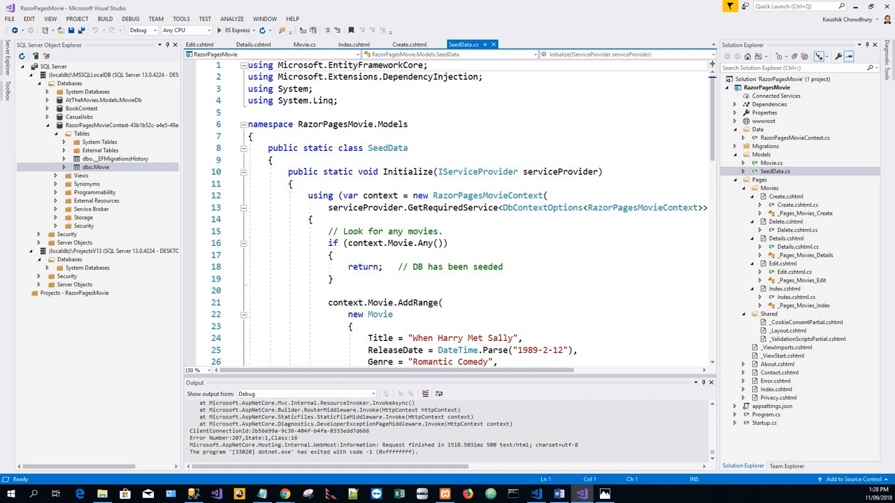
{"action": "mouse_move", "coordinate": [260, 250]}
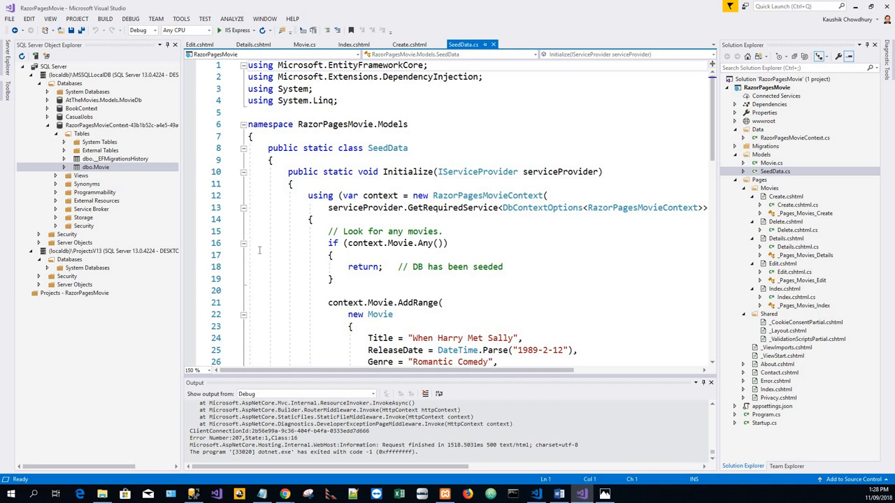
Step: Give the first two seeded movies Rating = "R" and Rating = "G" in SeedData.cs
{"action": "scroll", "scroll_direction": "down", "scroll_amount": 3}
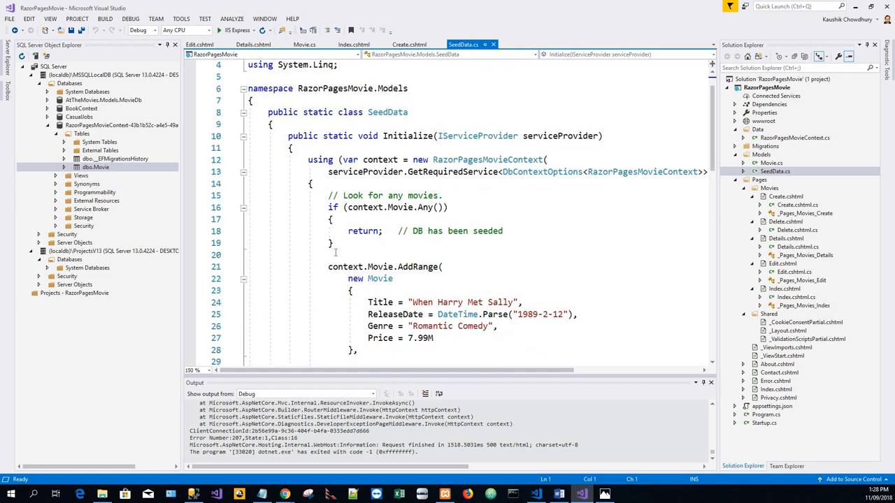
{"action": "scroll", "scroll_direction": "down", "scroll_amount": 3}
{"action": "type", "text": ","}
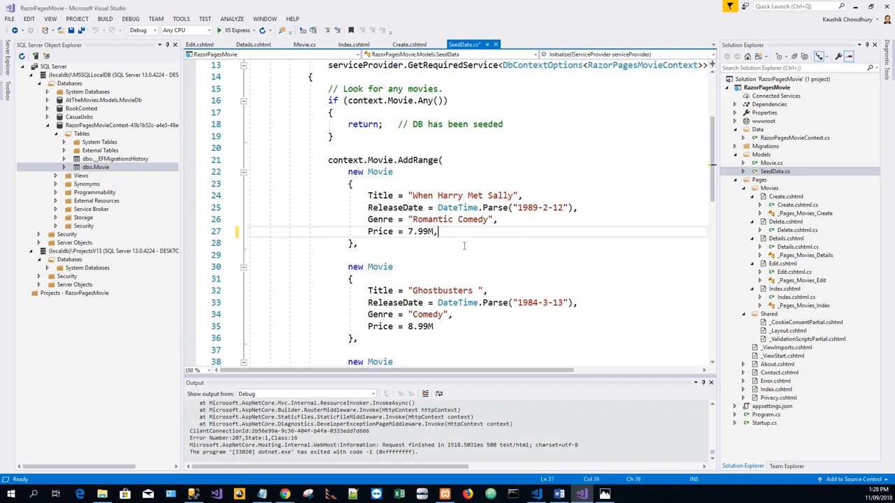
{"action": "type", "text": "Rating = \"R\""}
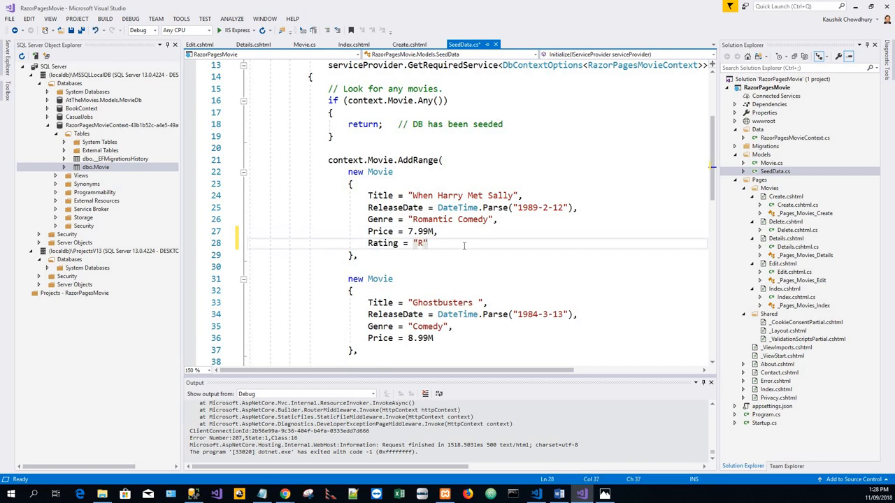
{"action": "mouse_move", "coordinate": [479, 352]}
{"action": "type", "text": ","}
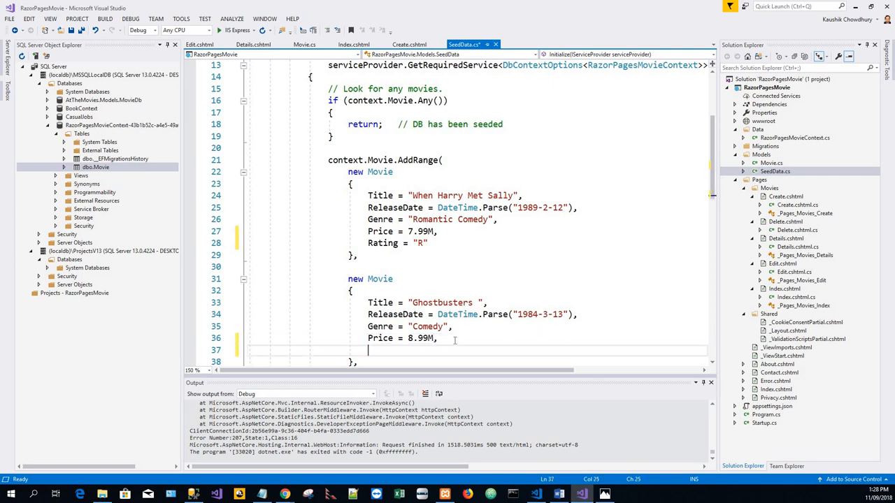
{"action": "type", "text": "Rating = \"R\""}
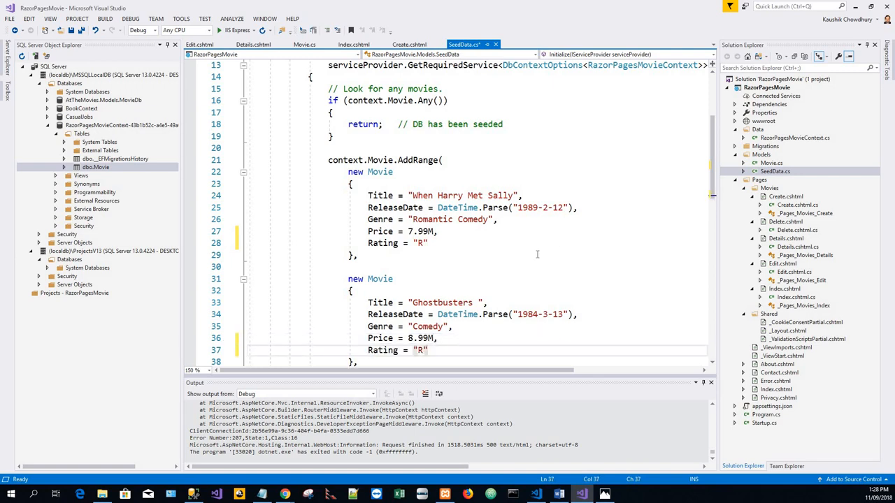
{"action": "scroll", "scroll_direction": "down", "scroll_amount": 3}
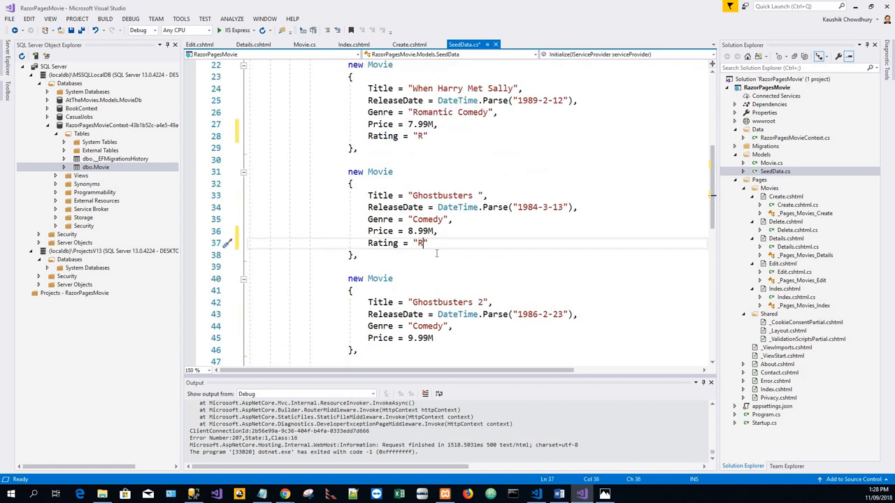
{"action": "type", "text": "G"}
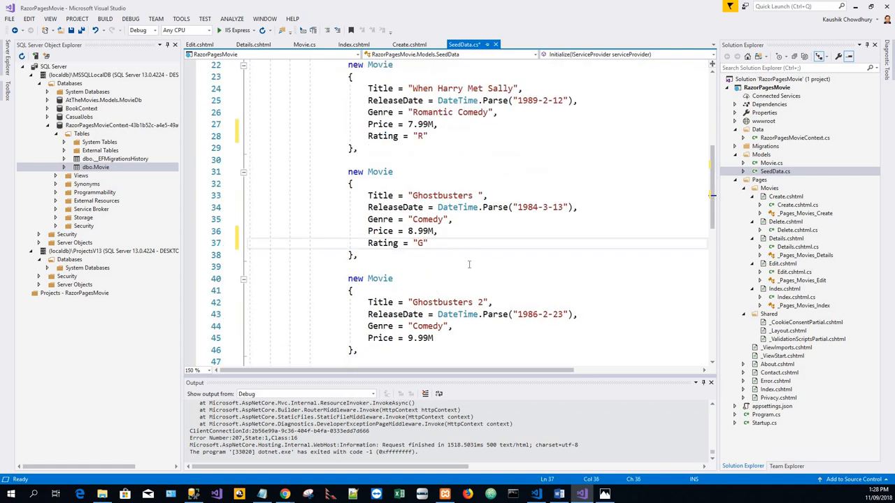
Step: Add ratings G and R for Ghostbusters 2 and Rio Bravo, then build the project
{"action": "left_click", "coordinate": [433, 337]}
{"action": "type", "text": ","}
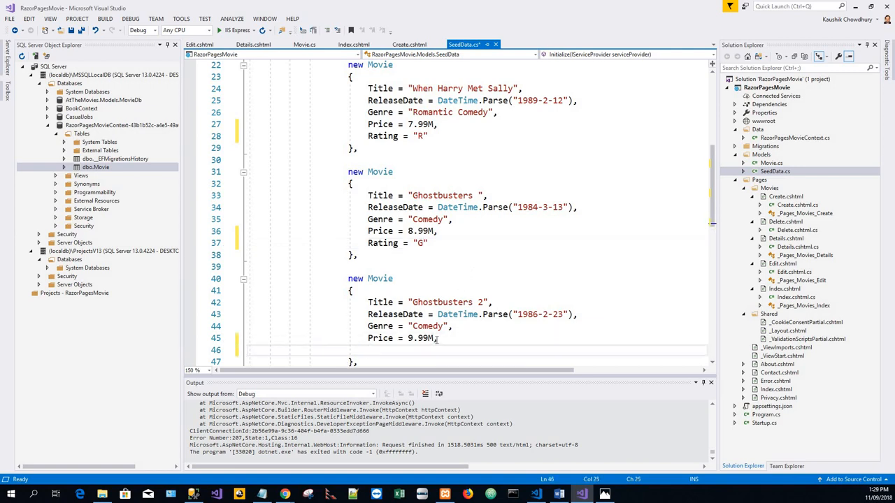
{"action": "type", "text": "Rating = \"R\""}
{"action": "left_click", "coordinate": [478, 339]}
{"action": "type", "text": ","}
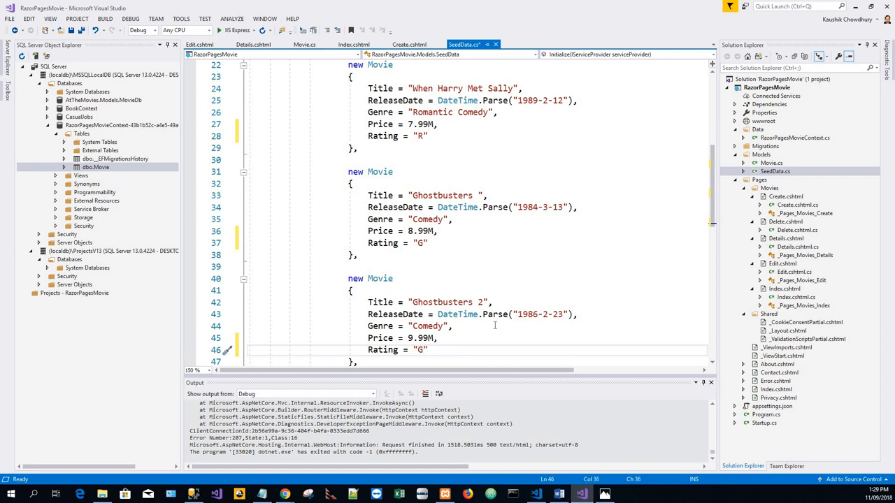
{"action": "scroll", "scroll_direction": "down", "scroll_amount": 3}
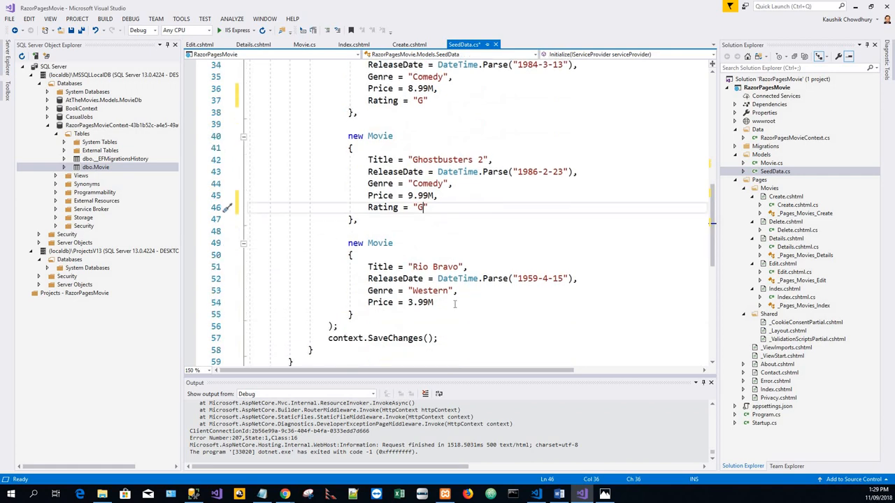
{"action": "left_click", "coordinate": [462, 302]}
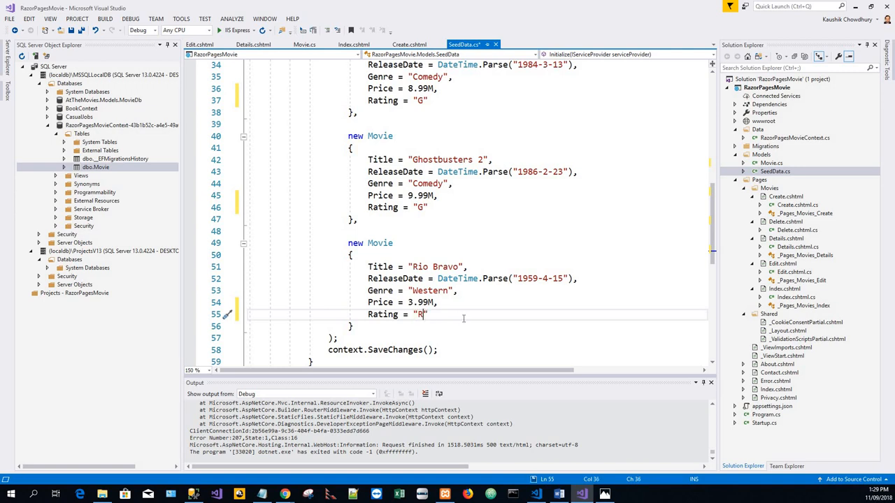
{"action": "key", "text": "ctrl+s"}
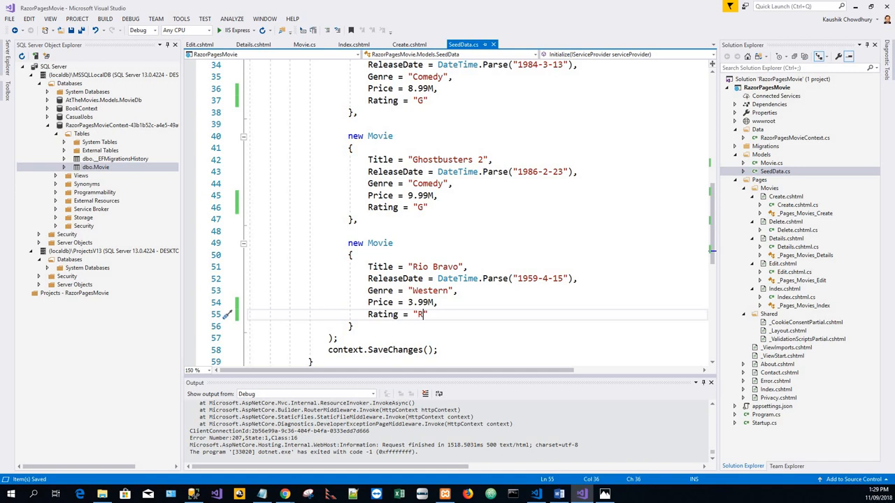
{"action": "mouse_move", "coordinate": [203, 347]}
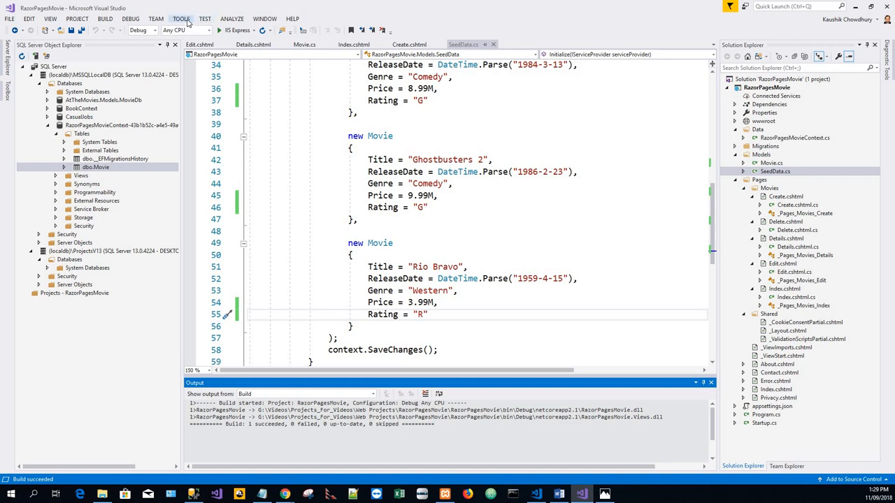
Step: Run Add-Migration Rating in the Package Manager Console to create the Rating column migration
{"action": "left_click", "coordinate": [181, 19]}
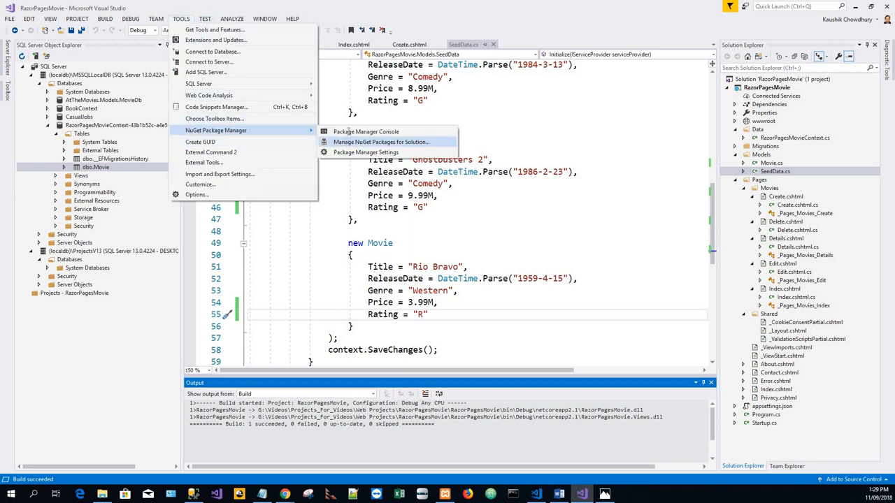
{"action": "left_click", "coordinate": [367, 131]}
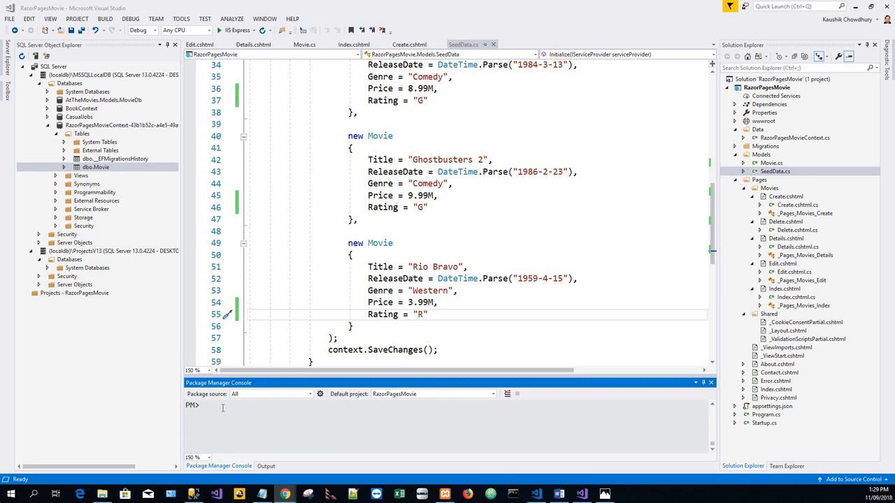
{"action": "right_click", "coordinate": [222, 407]}
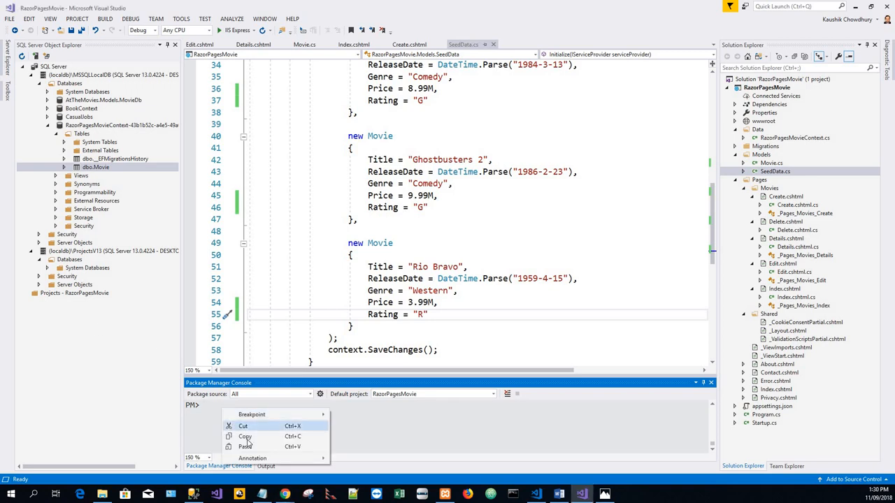
{"action": "left_click", "coordinate": [247, 448]}
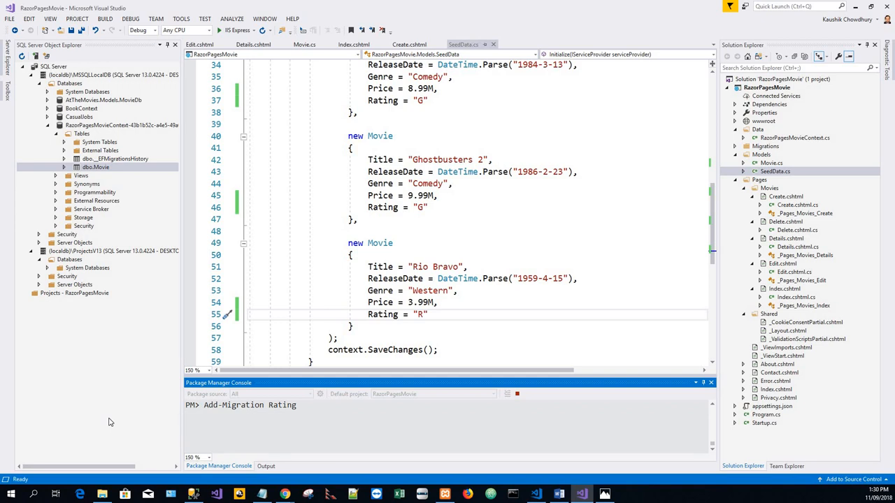
{"action": "key", "text": "Return"}
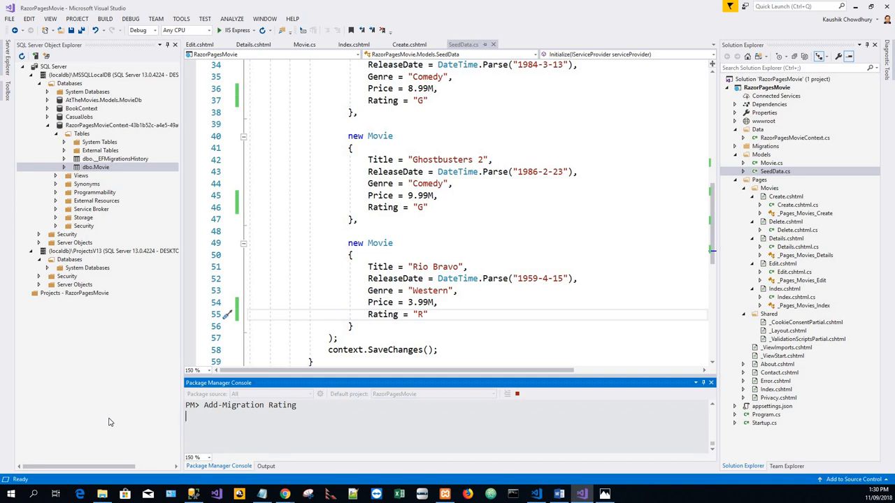
{"action": "key", "text": "Return"}
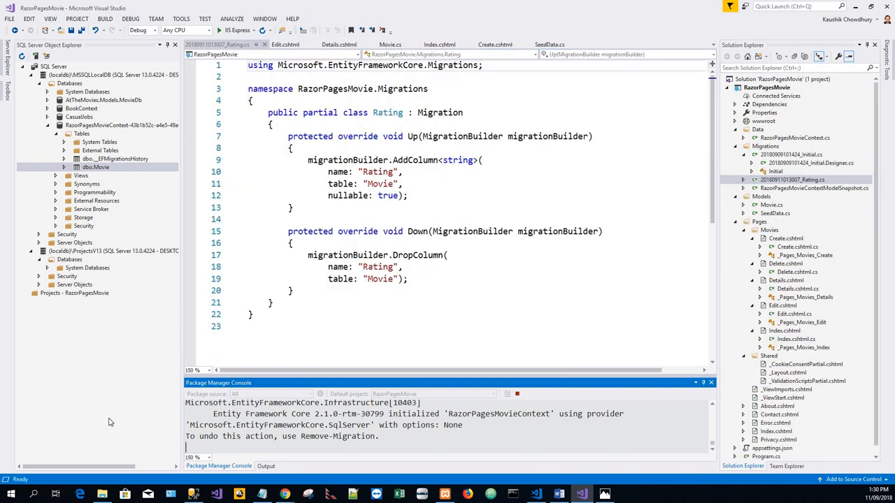
Step: Run Update-Database in the Package Manager Console to apply the Rating migration
{"action": "type", "text": "Update-Database"}
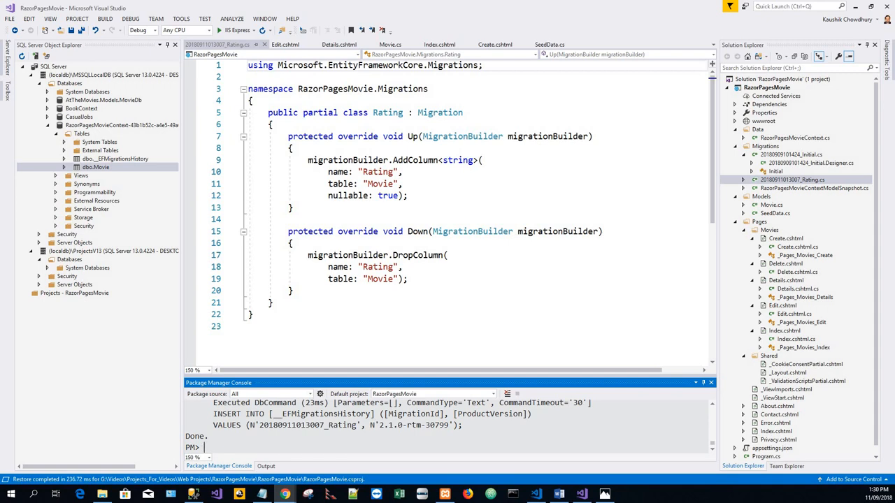
{"action": "mouse_move", "coordinate": [302, 123]}
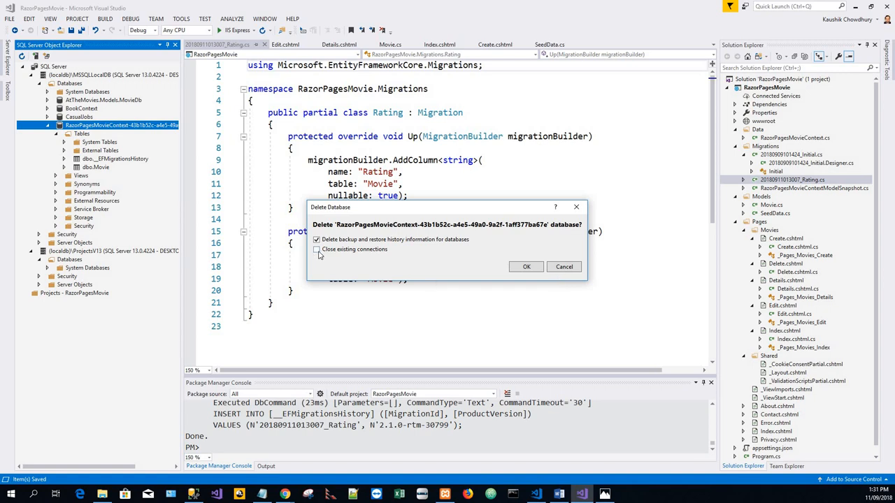
Step: Delete the RazorPagesMovieContext database with Close existing connections enabled
{"action": "left_click", "coordinate": [316, 249]}
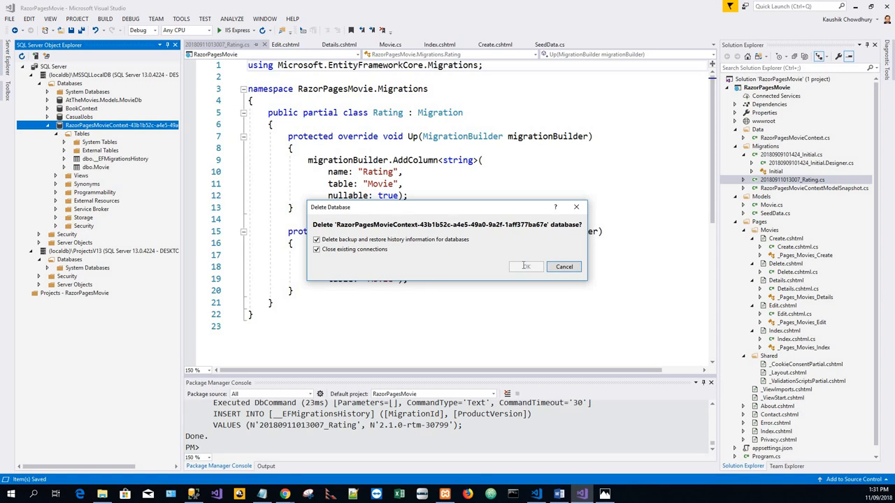
{"action": "left_click", "coordinate": [526, 265]}
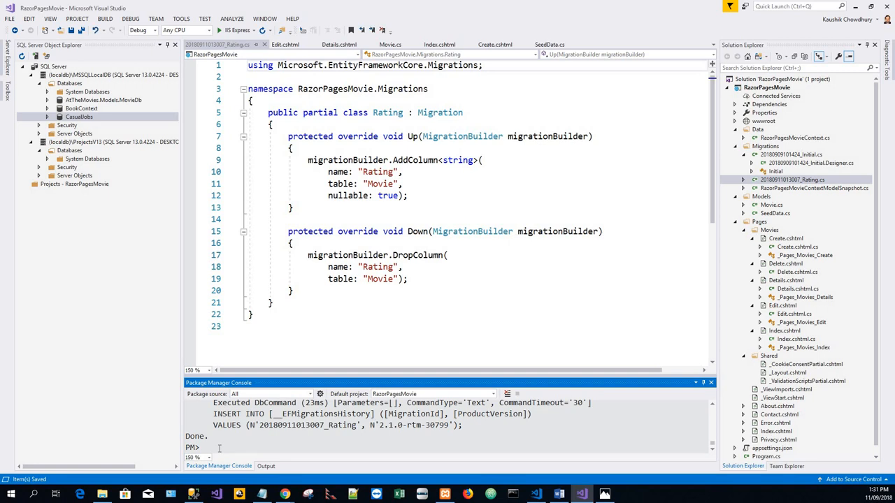
Step: Run Update-Database again to recreate the database with both migrations
{"action": "type", "text": "Update-Database"}
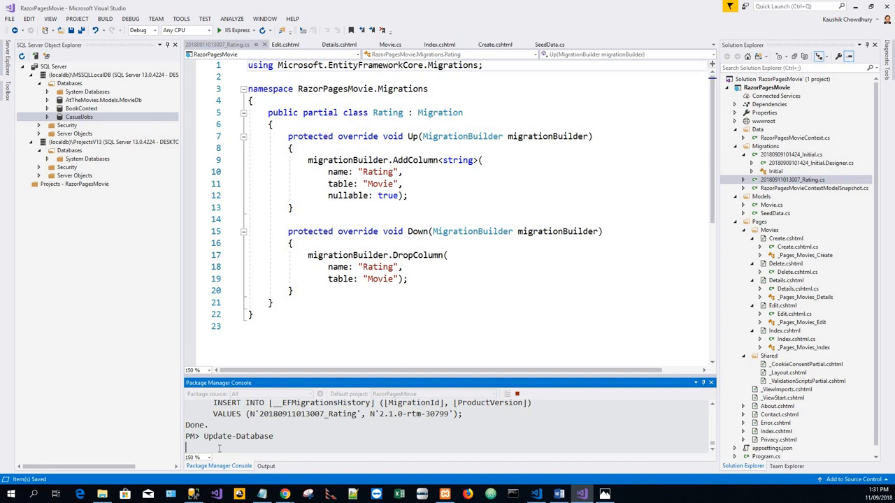
{"action": "key", "text": "Return"}
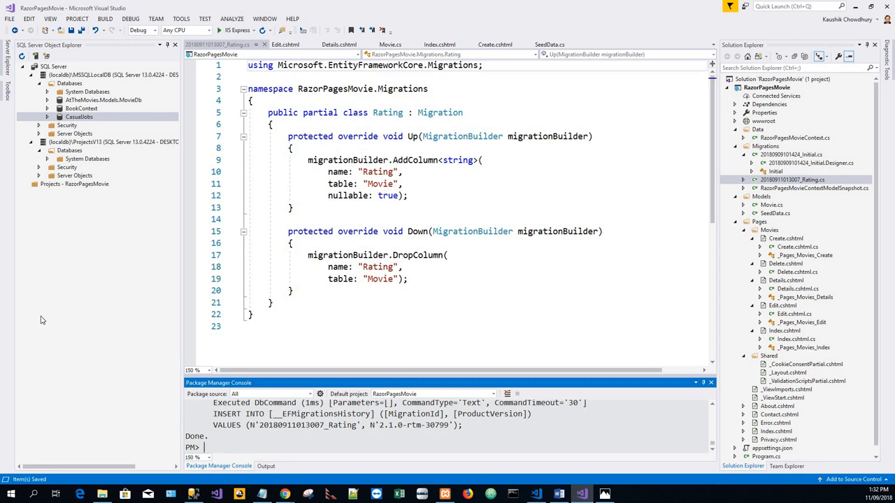
{"action": "mouse_move", "coordinate": [131, 193]}
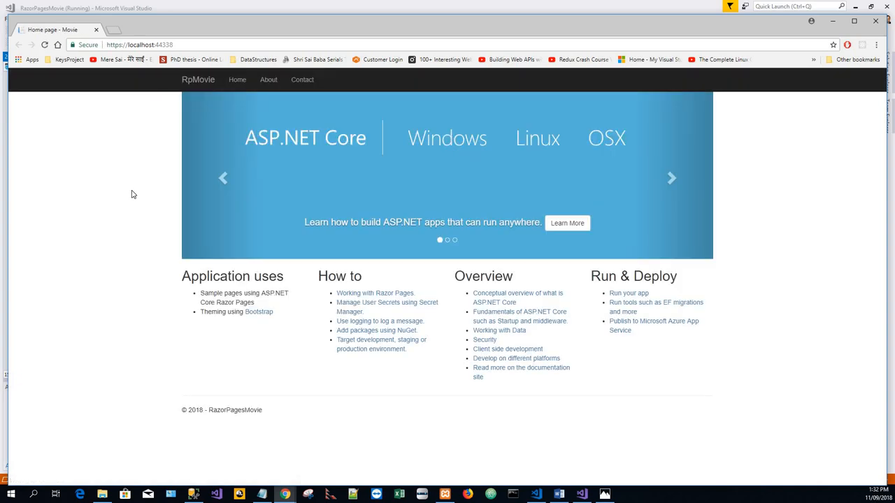
{"action": "mouse_move", "coordinate": [199, 79]}
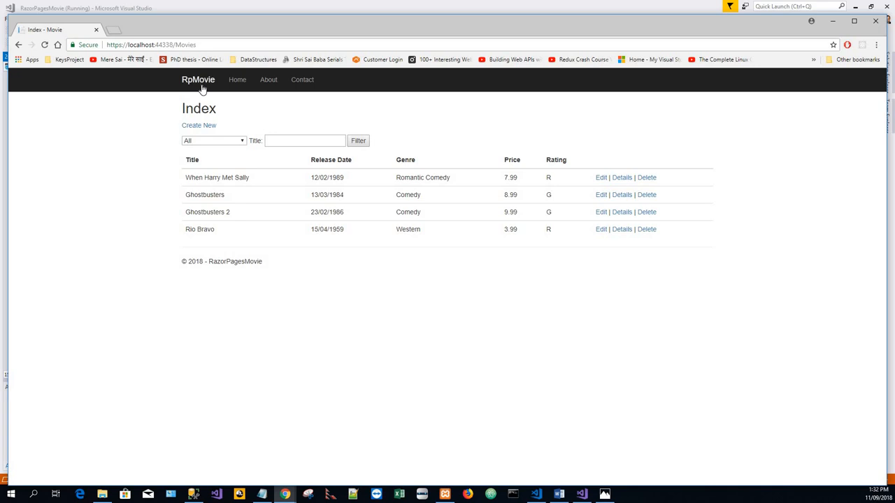
{"action": "mouse_move", "coordinate": [554, 212]}
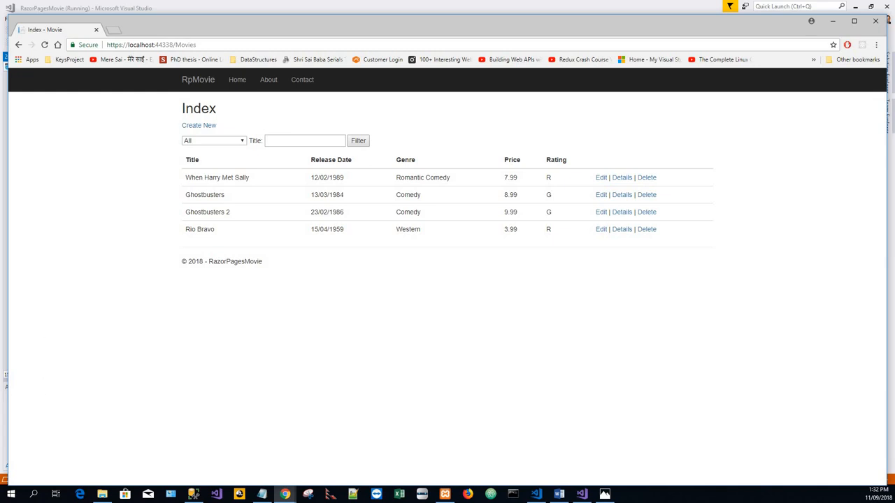
{"action": "mouse_move", "coordinate": [251, 395]}
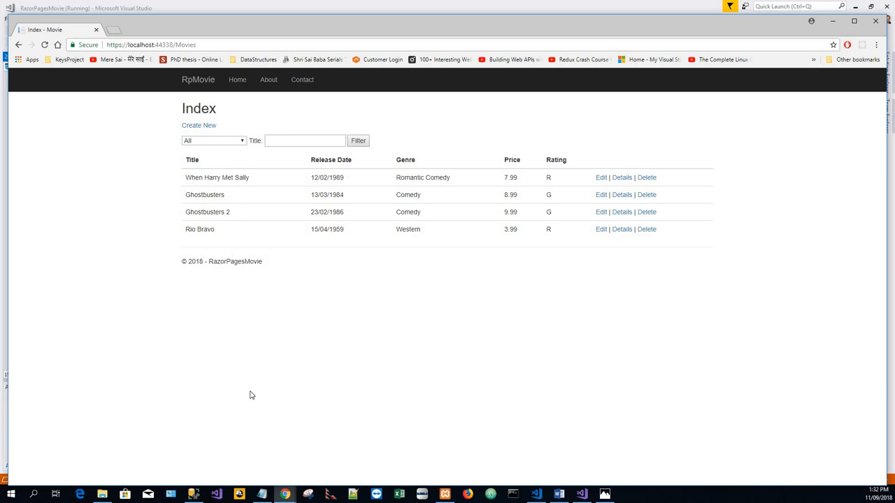